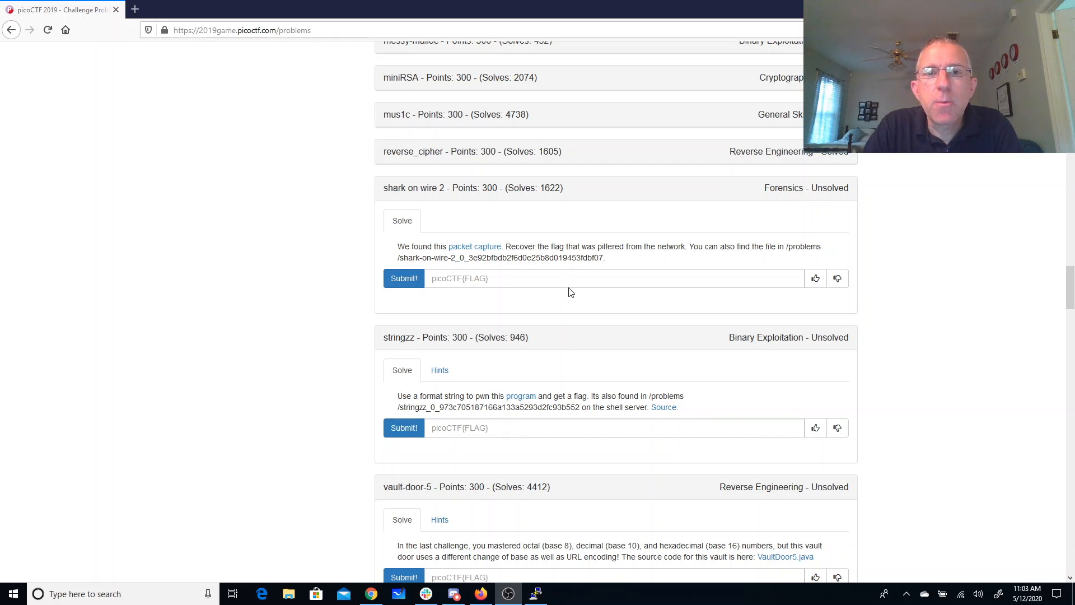
pyautogui.moveTo(549, 250)
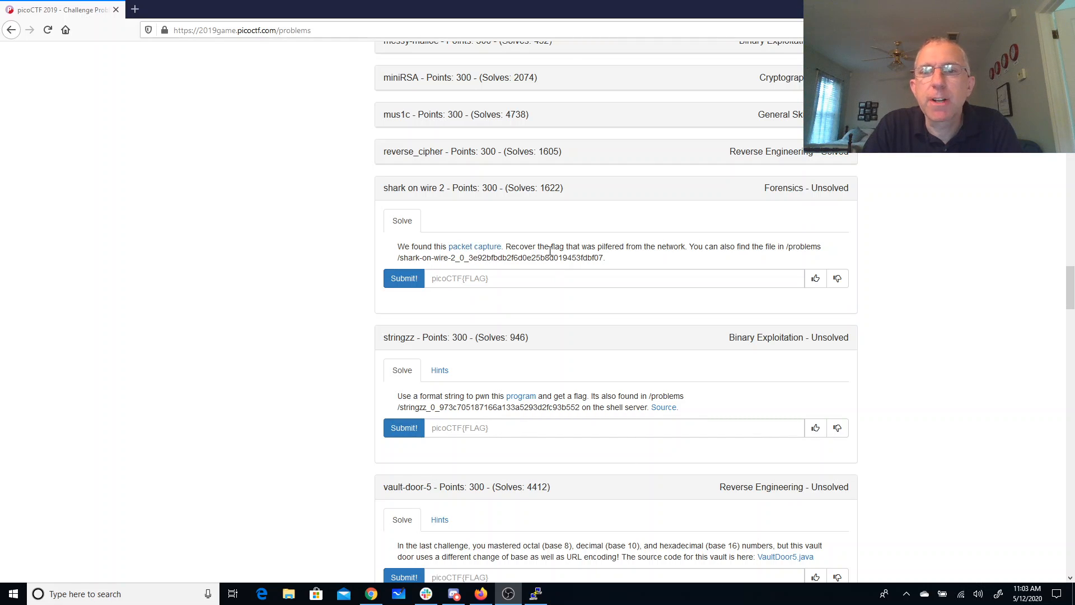
pyautogui.moveTo(666, 251)
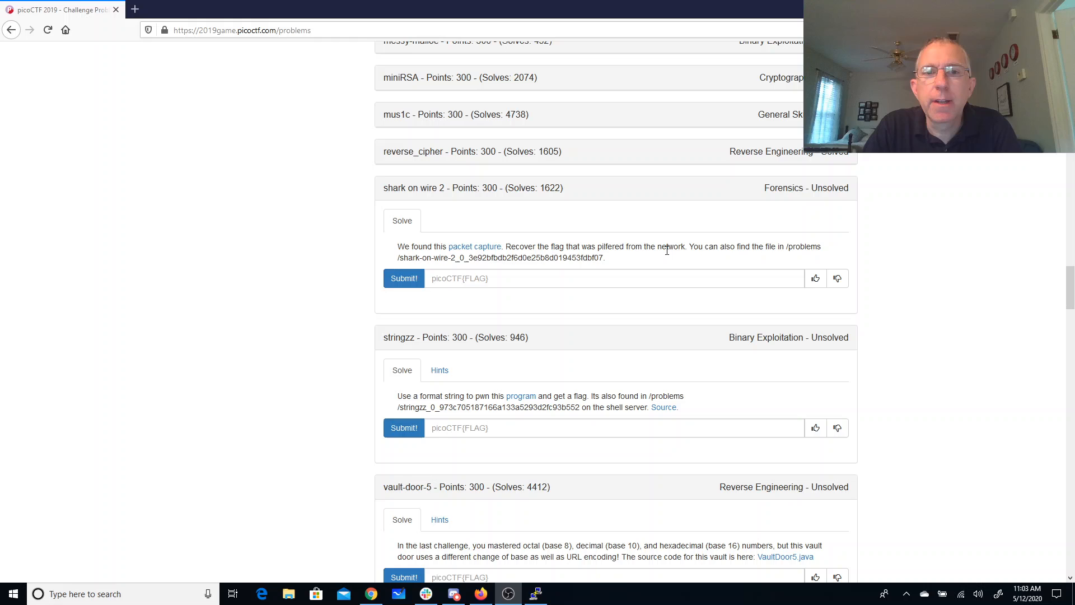
pyautogui.moveTo(477, 255)
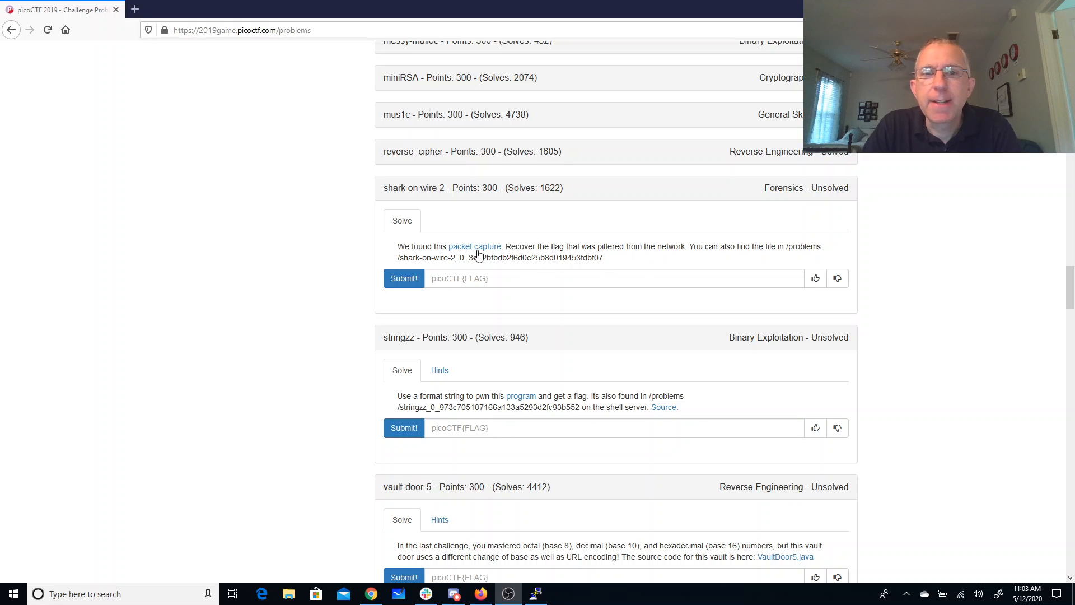
pyautogui.moveTo(477, 251)
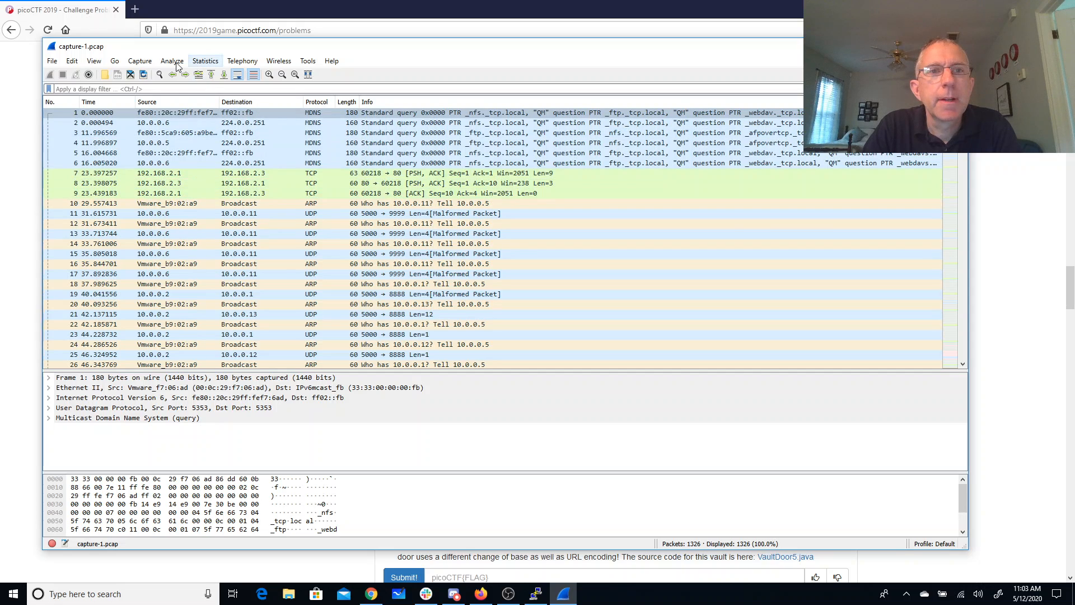
# Step: Follow the TCP stream of packet 8 to view the first conversation's contents
pyautogui.click(70, 61)
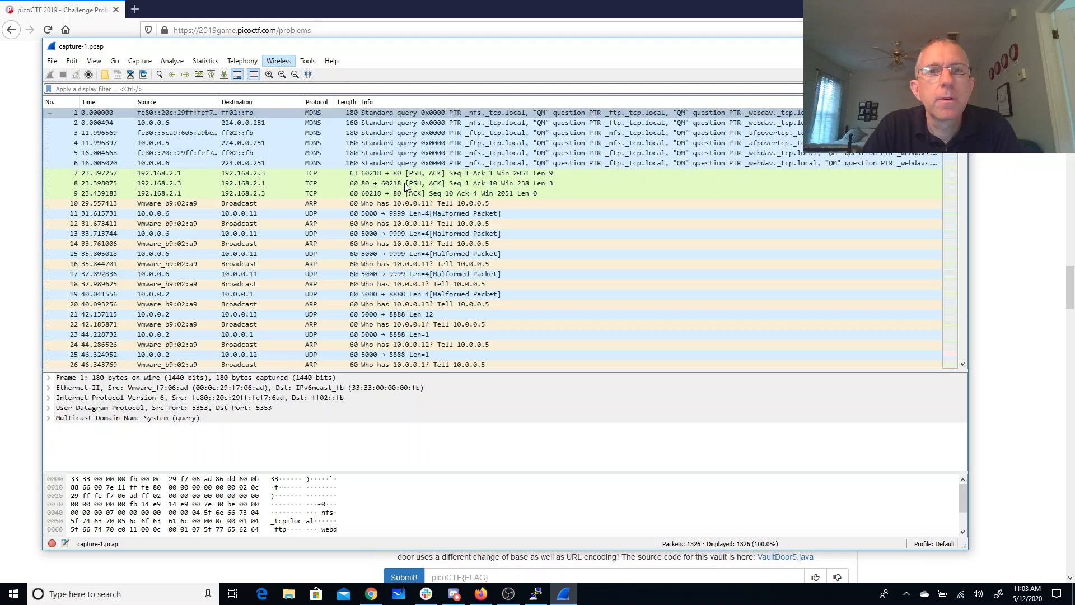
pyautogui.rightClick(411, 184)
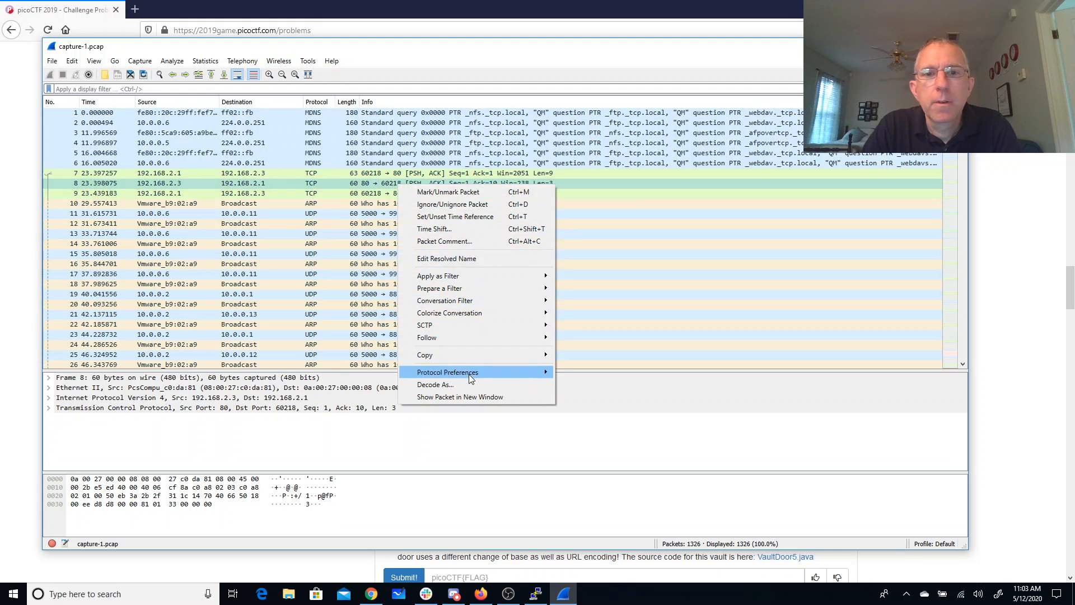
pyautogui.click(587, 339)
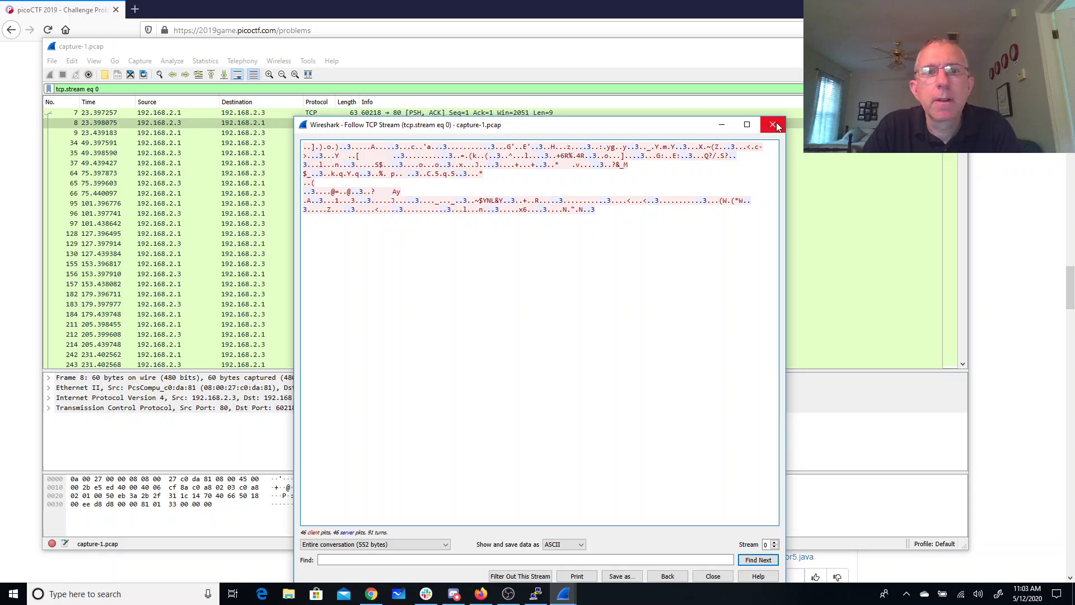
# Step: Close the TCP stream window and step forward through successive UDP streams via the Stream spinner
pyautogui.click(773, 125)
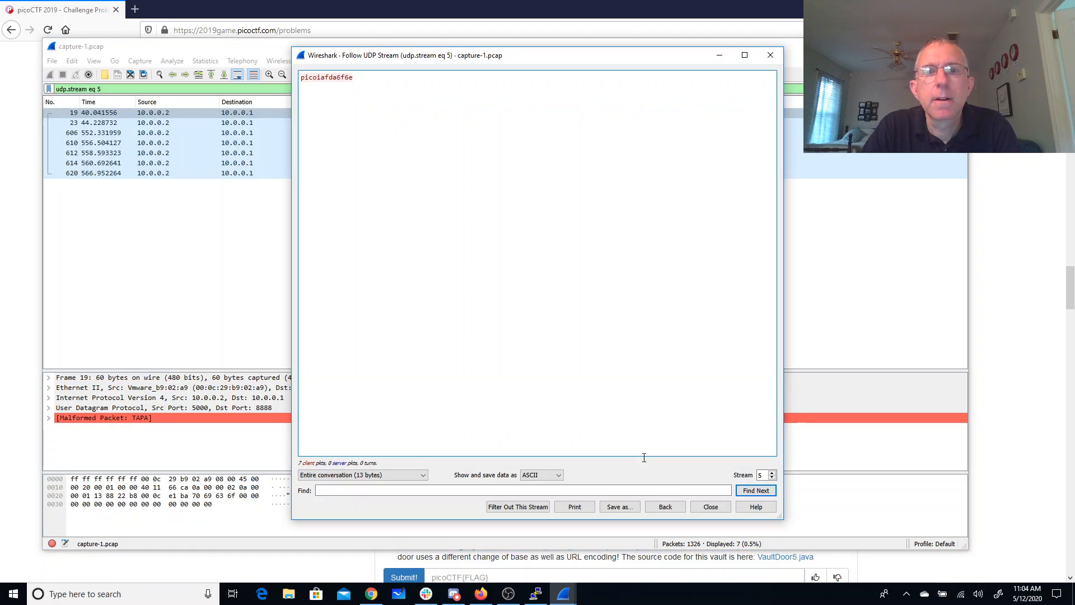
pyautogui.moveTo(594, 253)
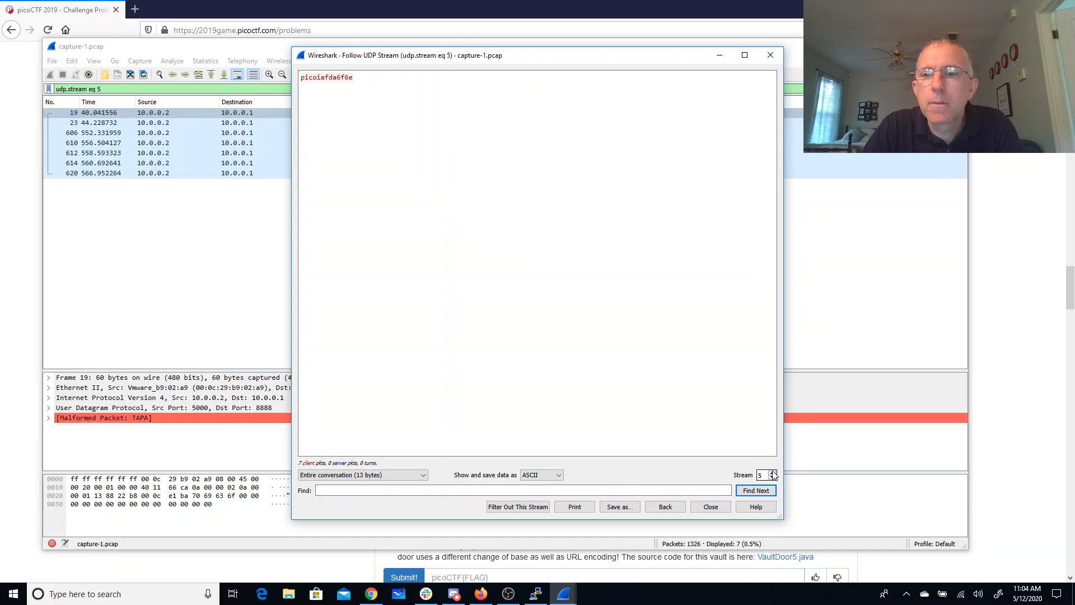
pyautogui.click(774, 471)
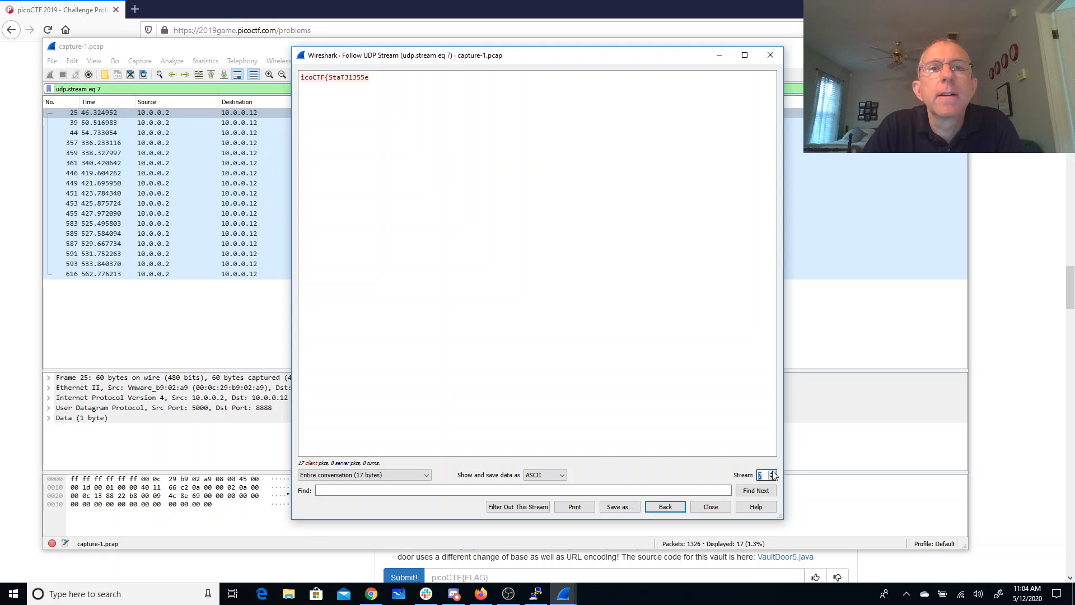
pyautogui.click(774, 472)
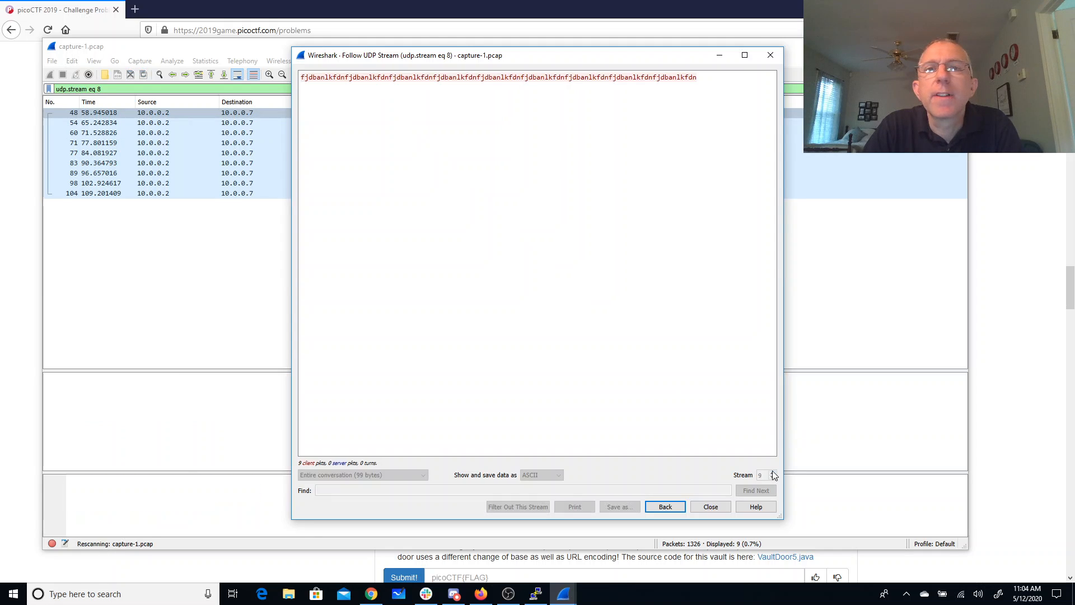
pyautogui.click(772, 472)
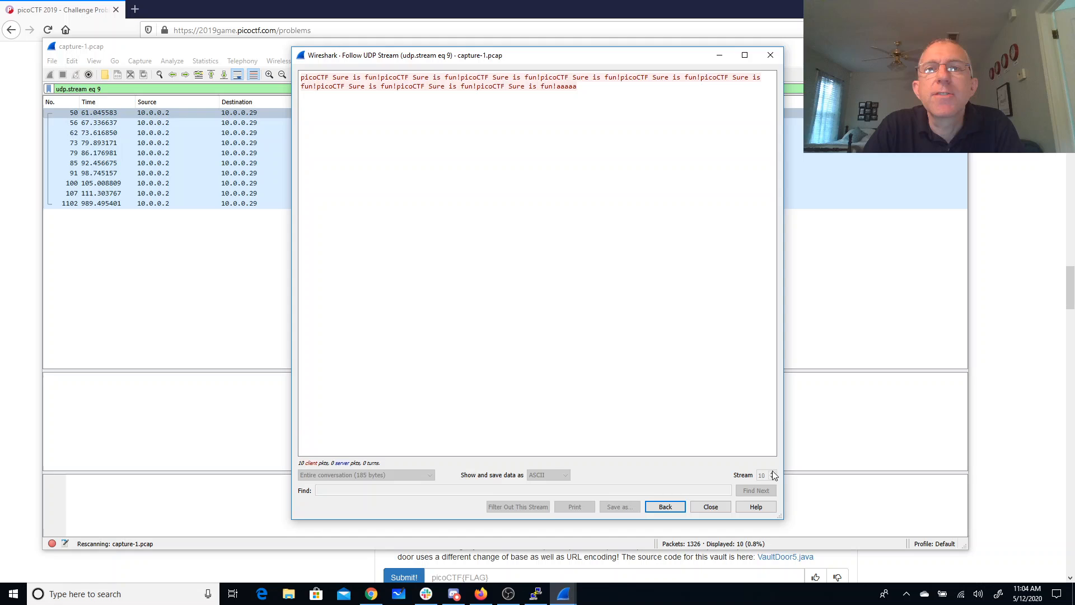
pyautogui.click(775, 472)
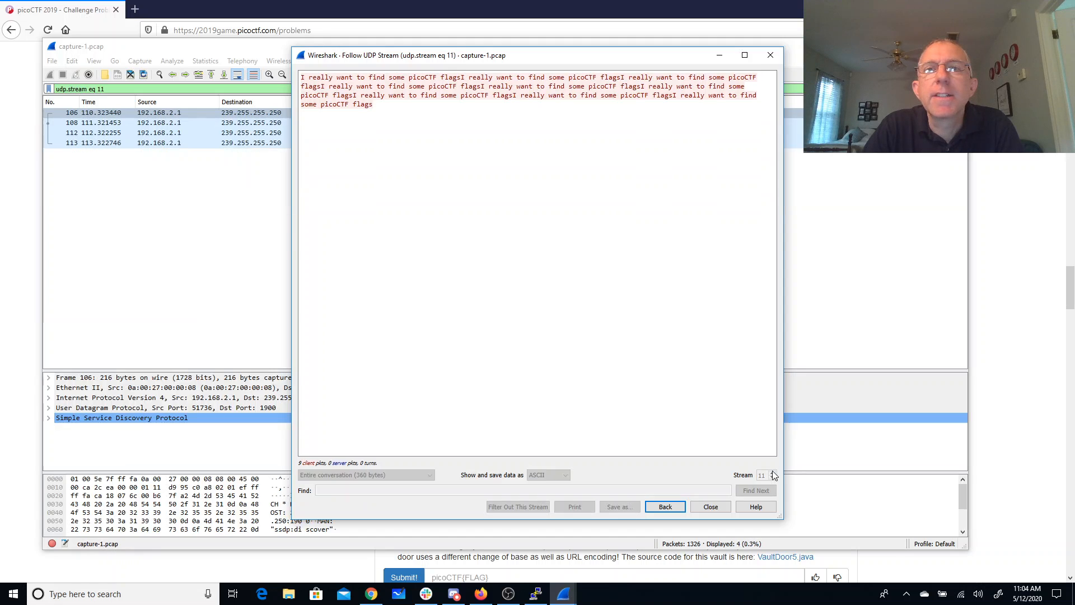
pyautogui.click(772, 472)
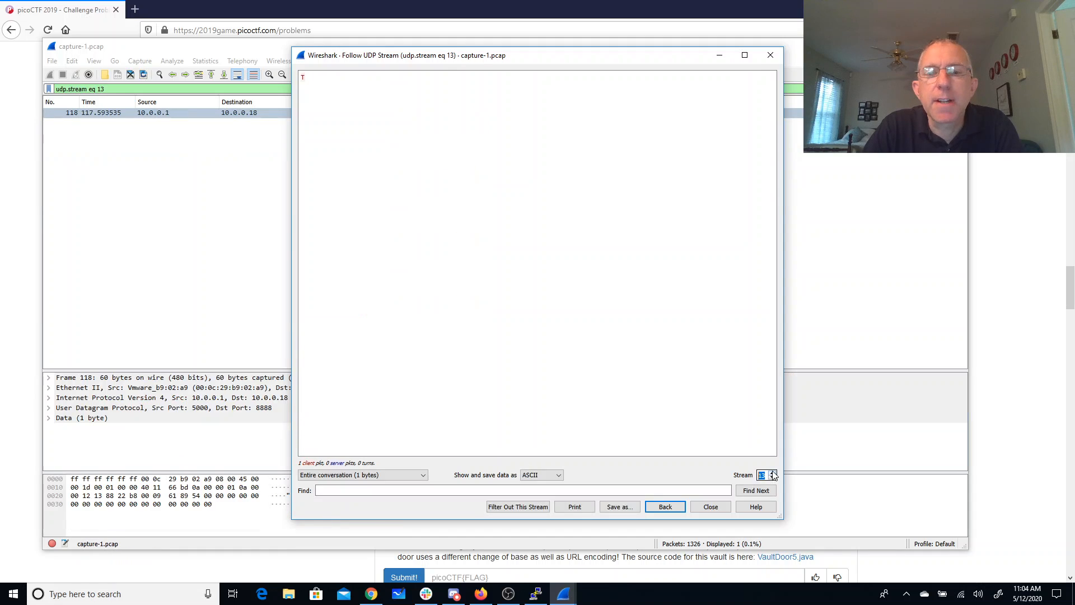
pyautogui.click(774, 472)
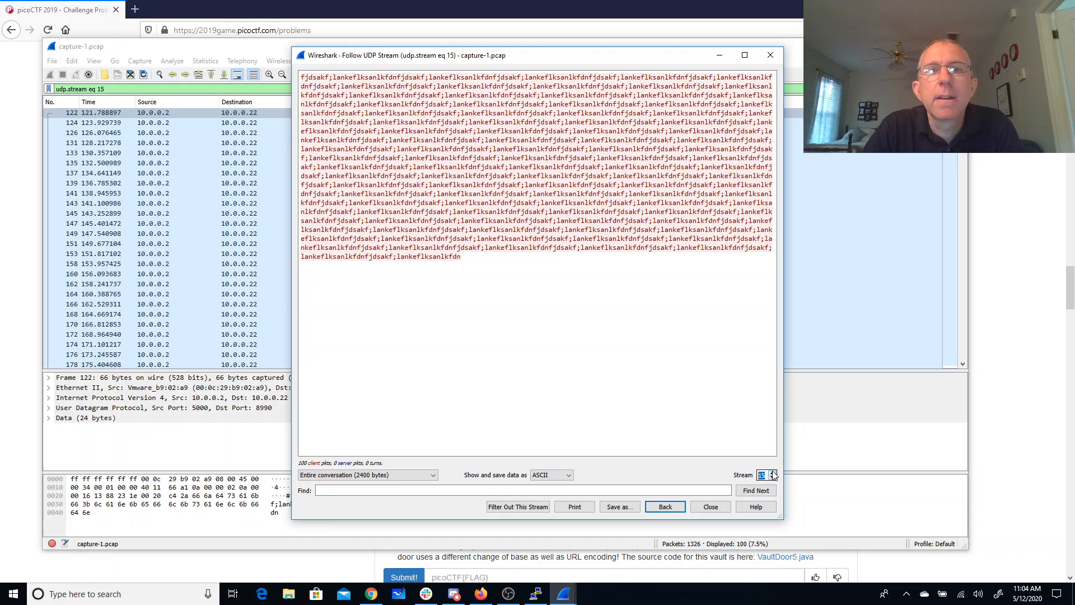
pyautogui.click(773, 472)
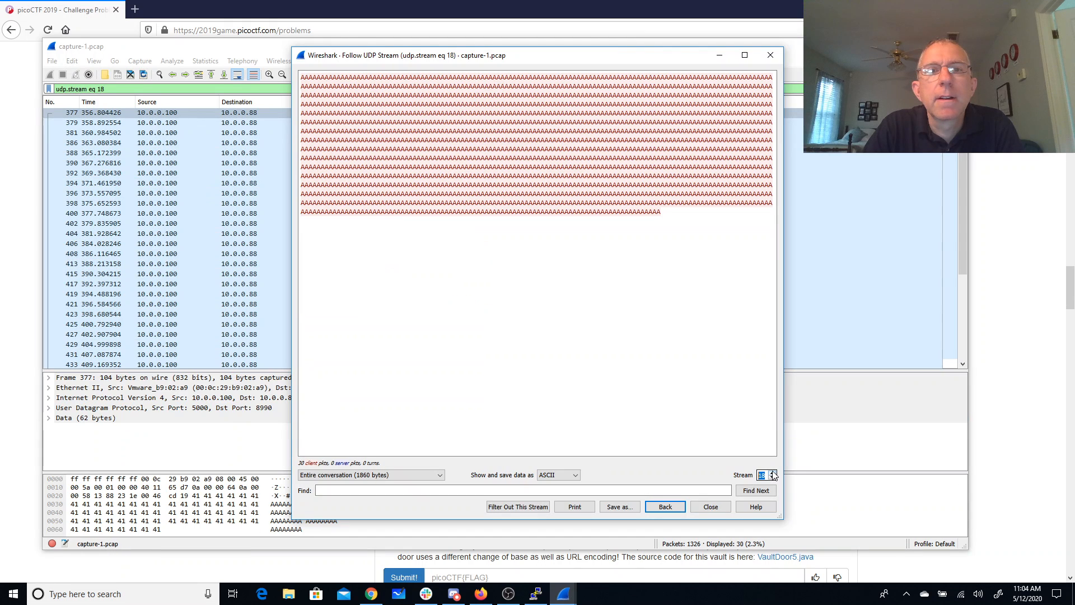
pyautogui.click(773, 471)
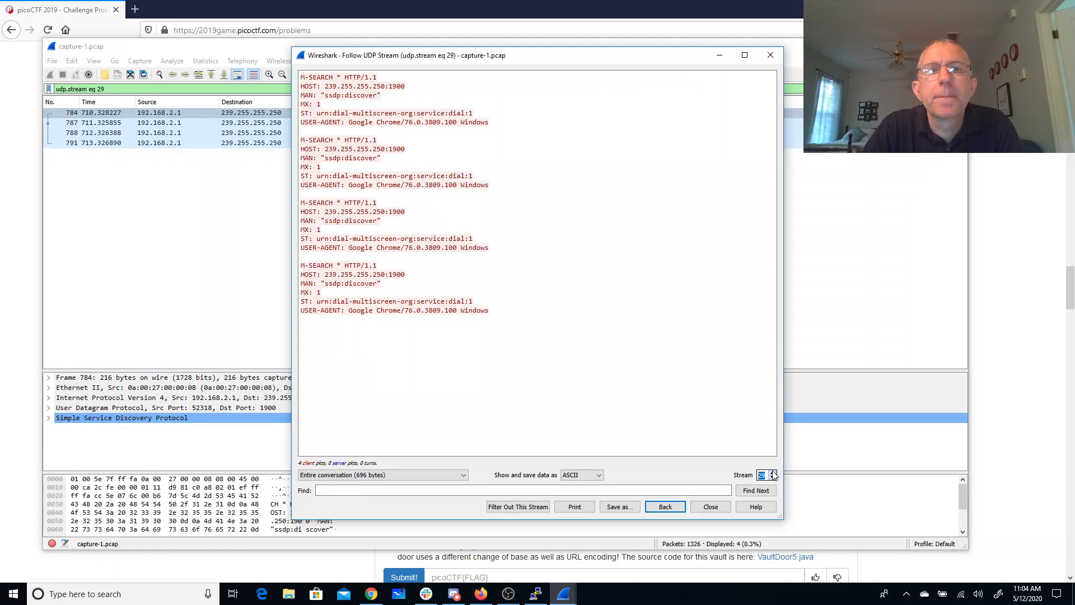
# Step: Keep stepping forward through the UDP streams, passing the ones from 10.0.0.66
pyautogui.click(772, 472)
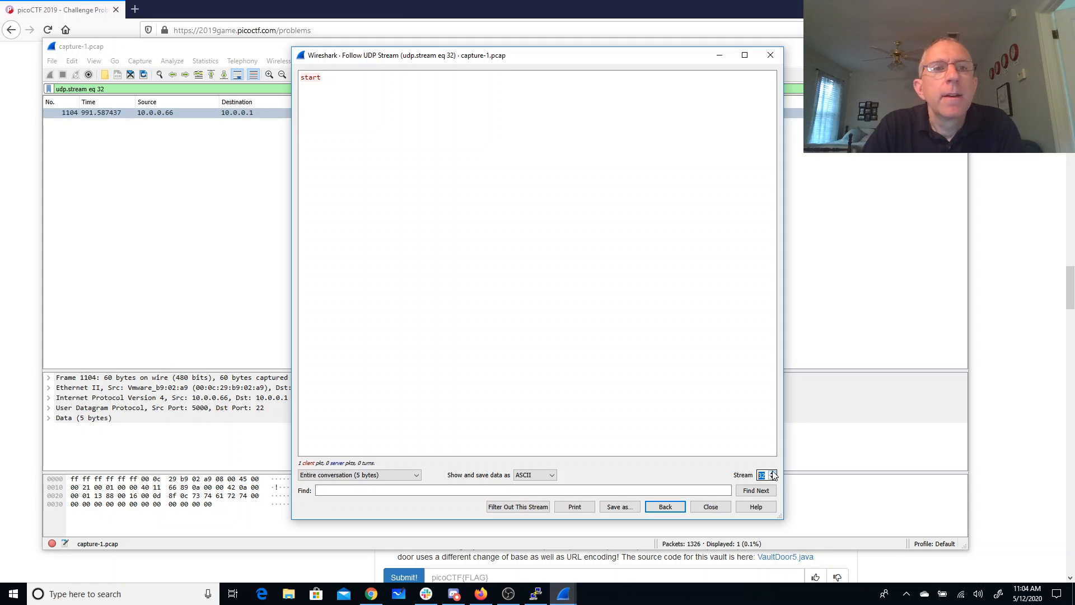
pyautogui.click(773, 472)
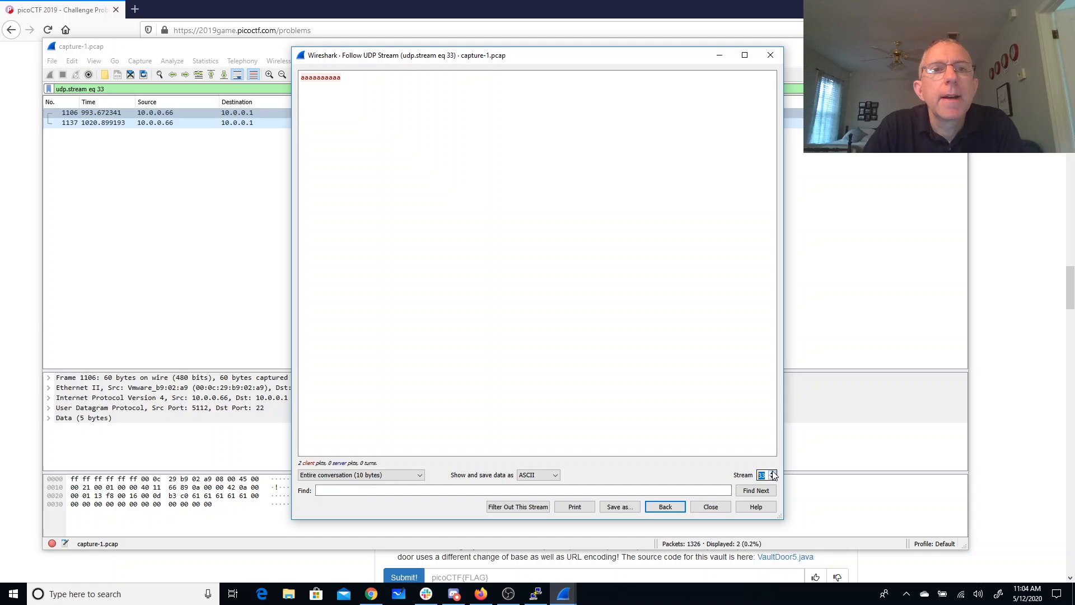
pyautogui.click(773, 470)
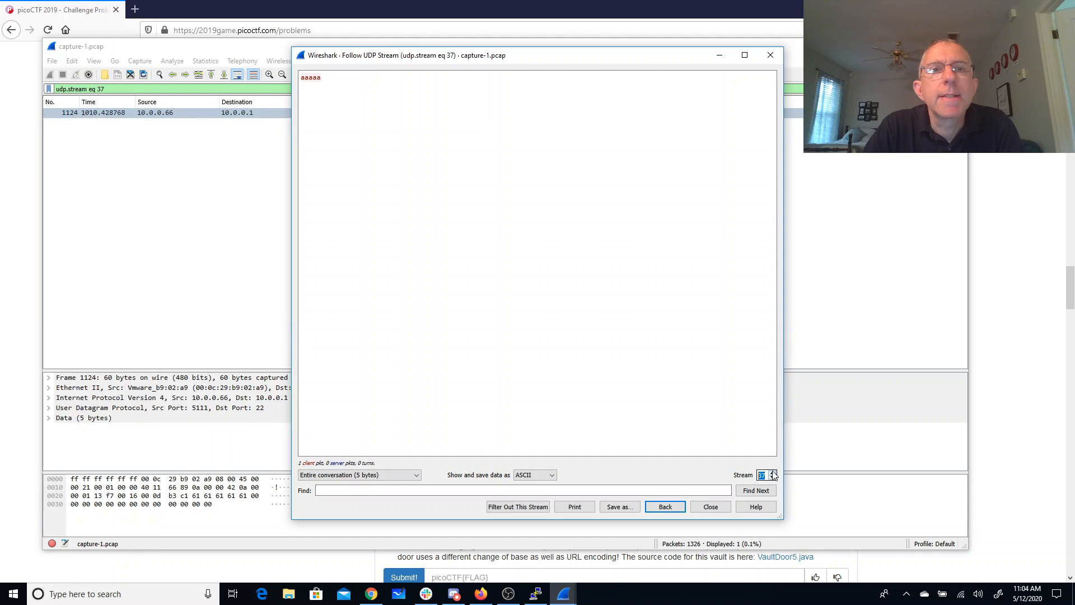
pyautogui.click(774, 473)
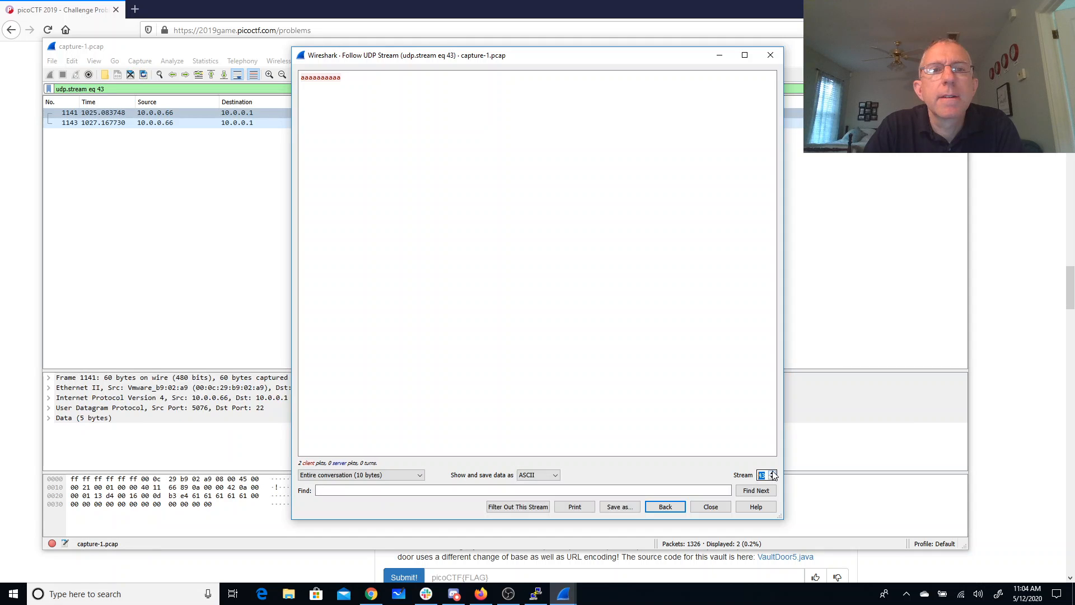
pyautogui.click(773, 472)
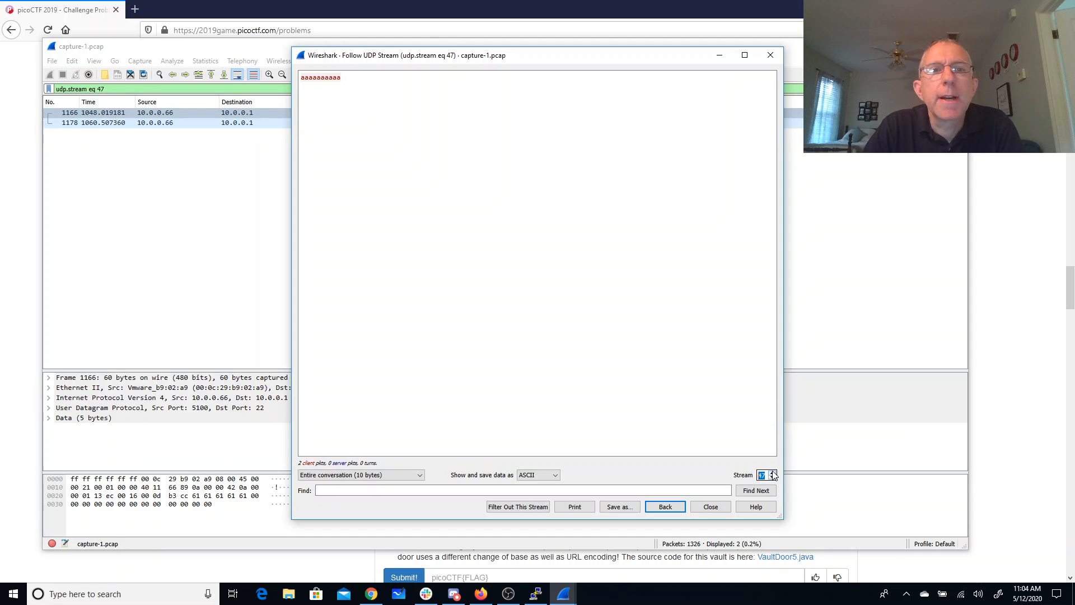
pyautogui.click(773, 471)
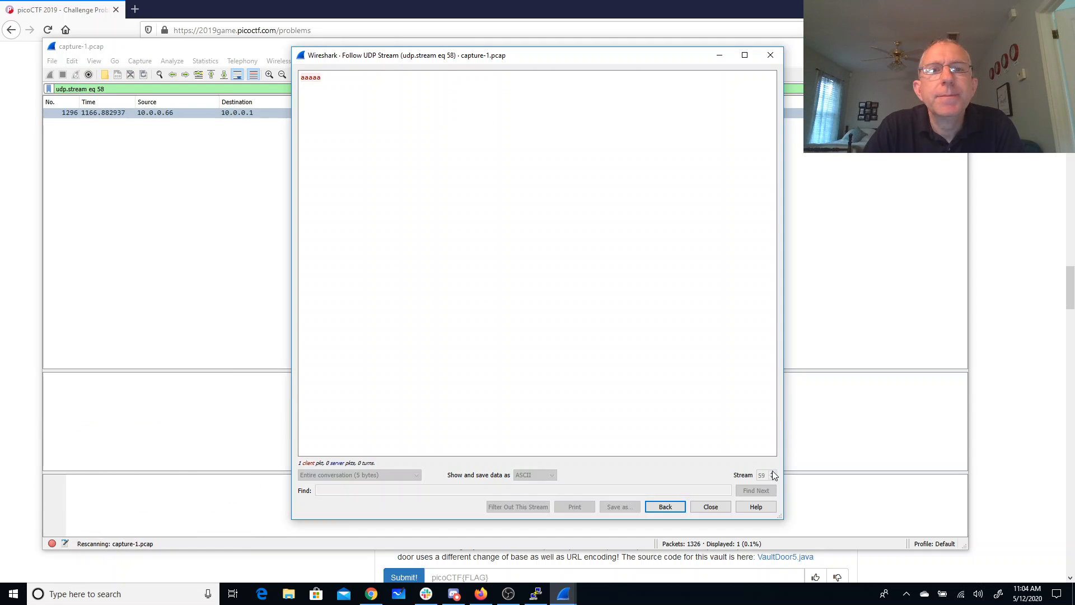
pyautogui.click(773, 473)
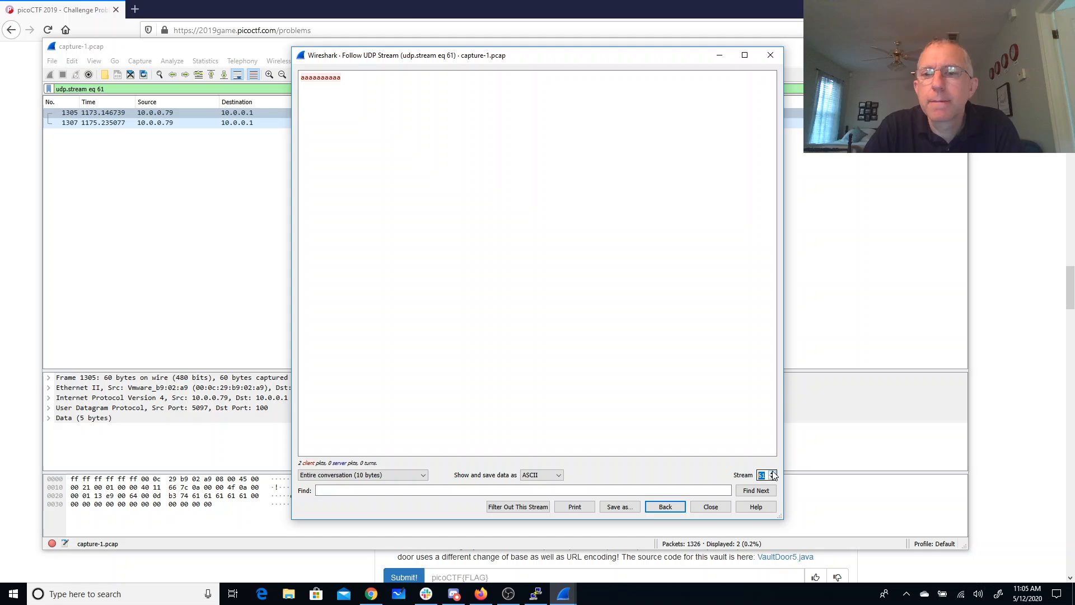
# Step: Step back to UDP stream 59 with its five-byte packet and close the stream window
pyautogui.click(773, 478)
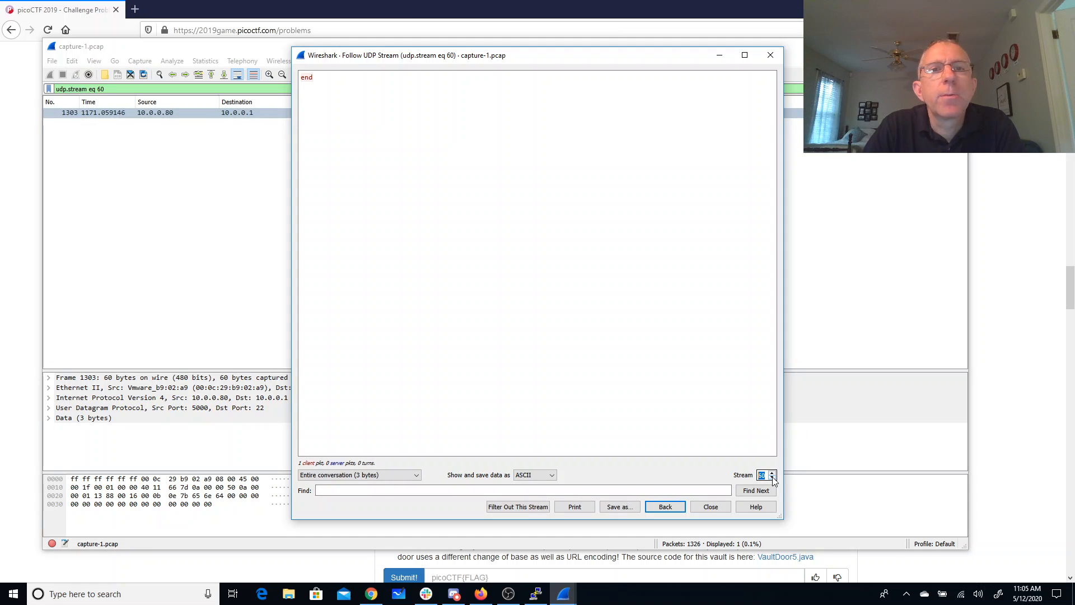
pyautogui.click(774, 478)
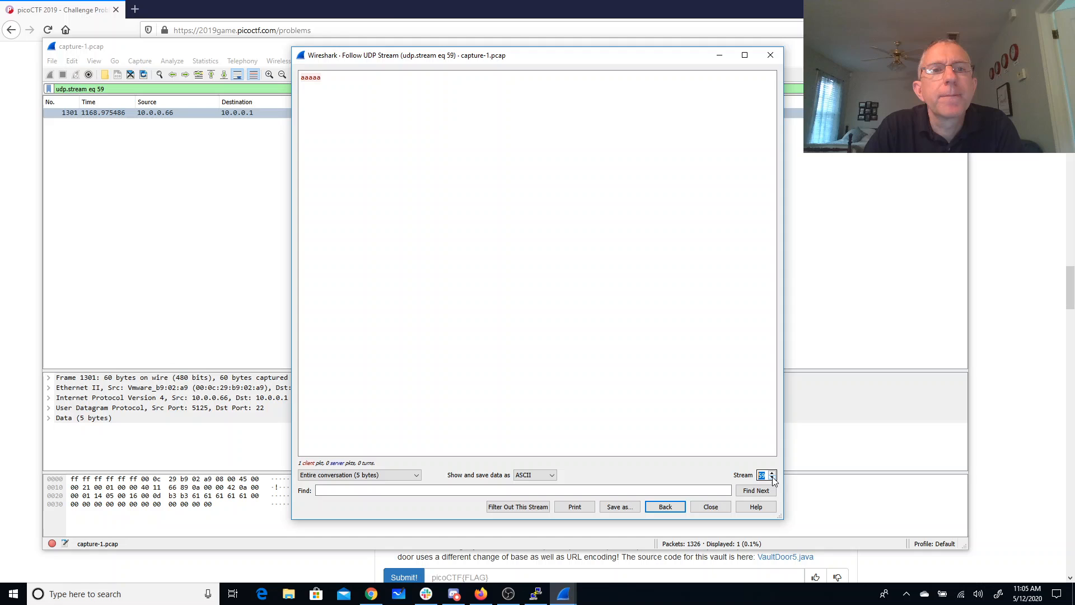
pyautogui.moveTo(250, 169)
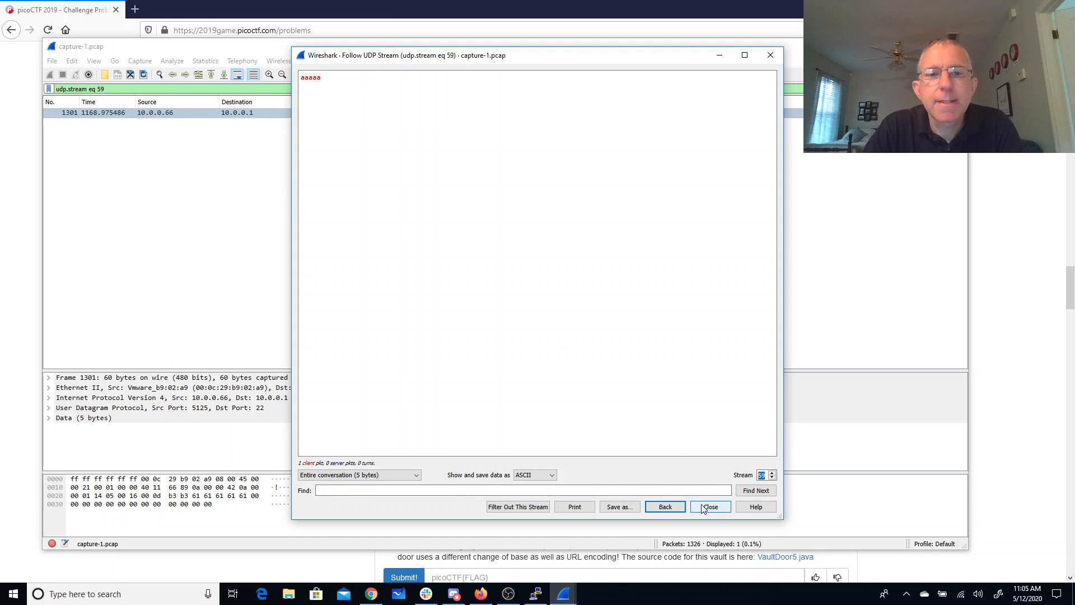
pyautogui.click(710, 507)
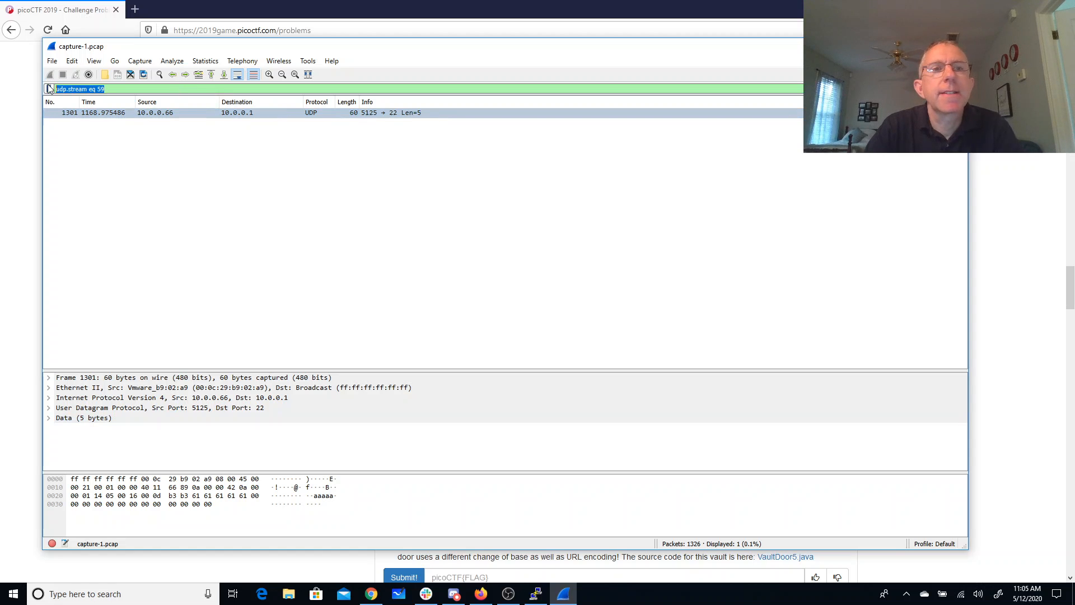
# Step: Filter the packet list with ip.addr==10.0.0.66 to show its 34 UDP packets
pyautogui.write('ip.addr=')
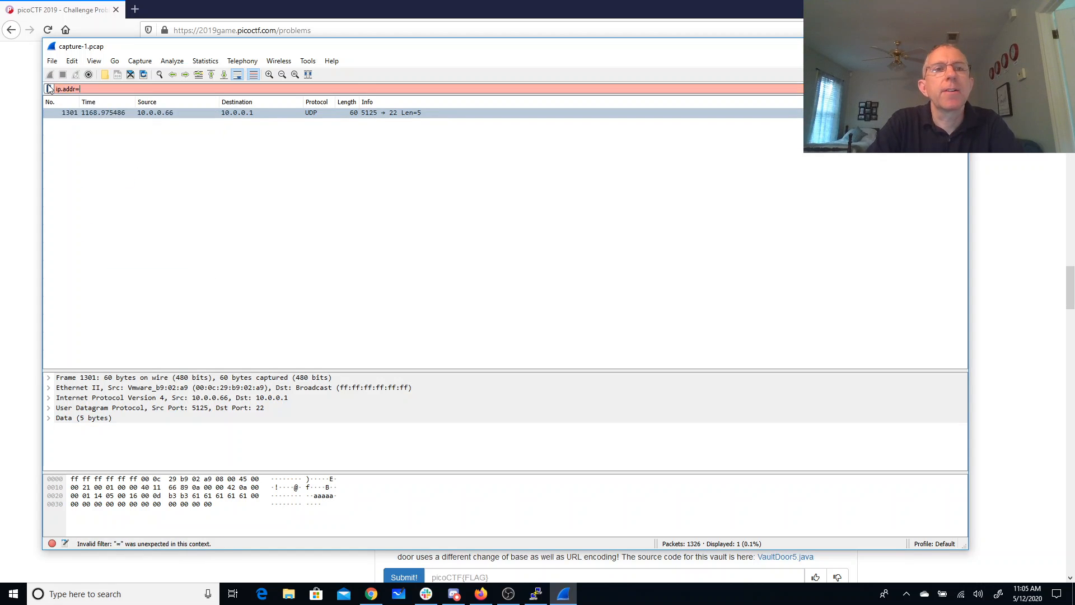
pyautogui.write('10.0.0.66')
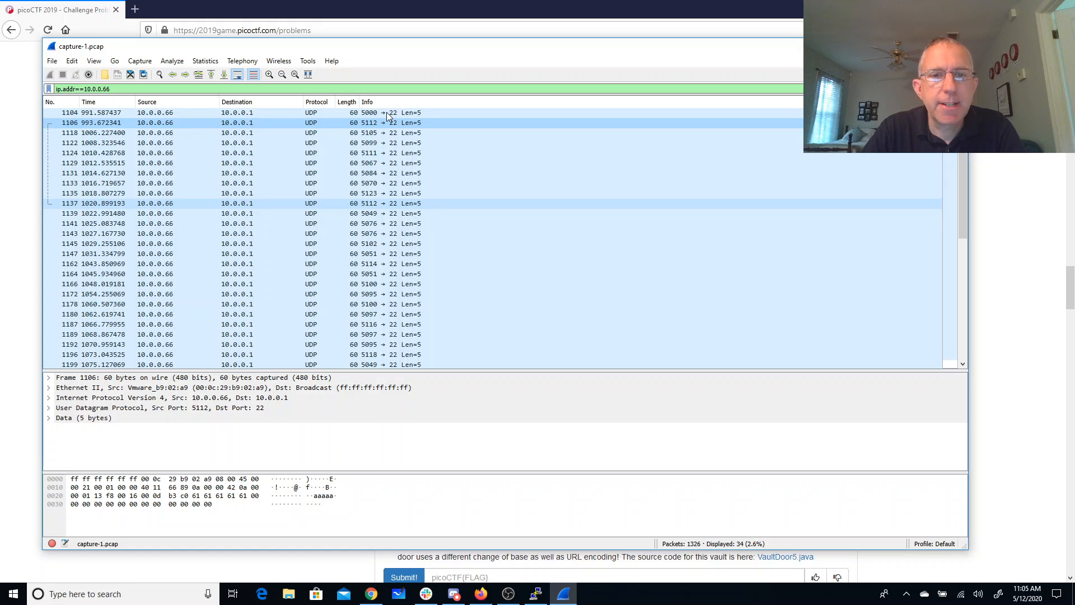
# Step: Inspect the source ports of several 10.0.0.66 packets, then start a new browser tab
pyautogui.click(173, 153)
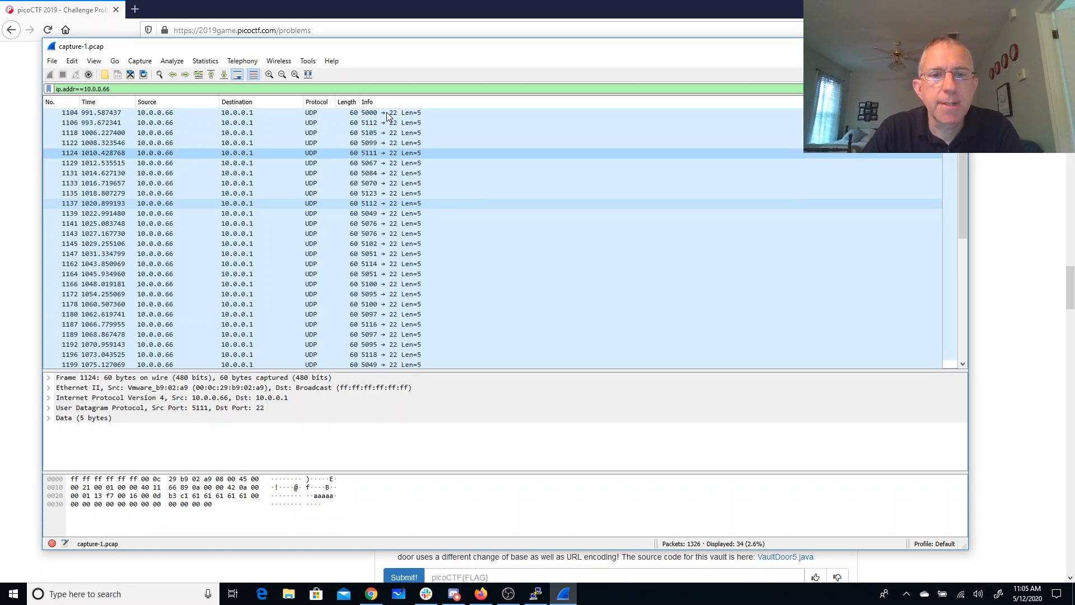
pyautogui.click(143, 132)
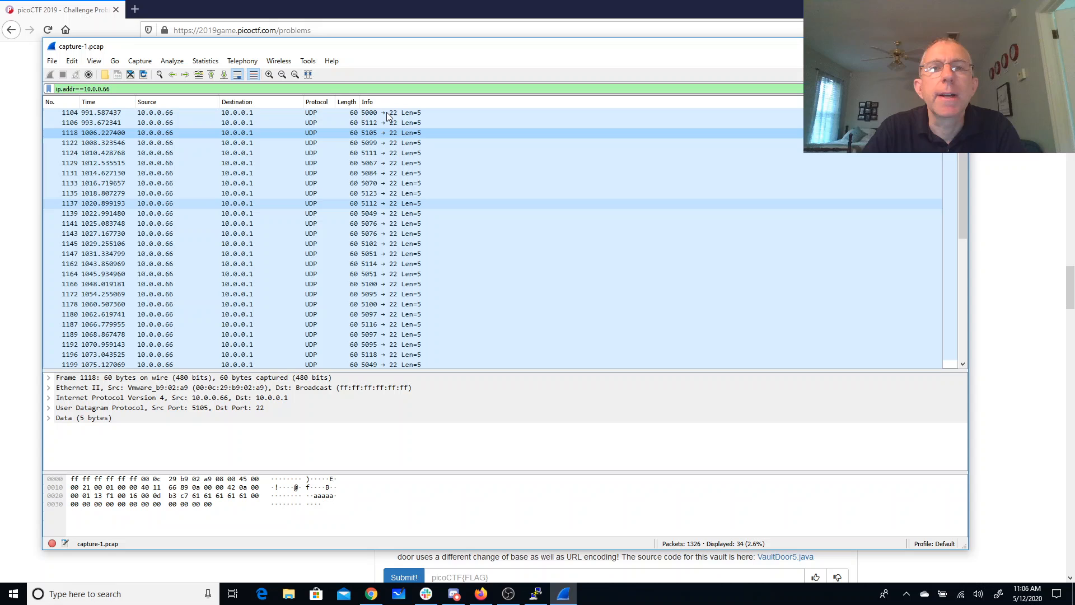
pyautogui.click(173, 123)
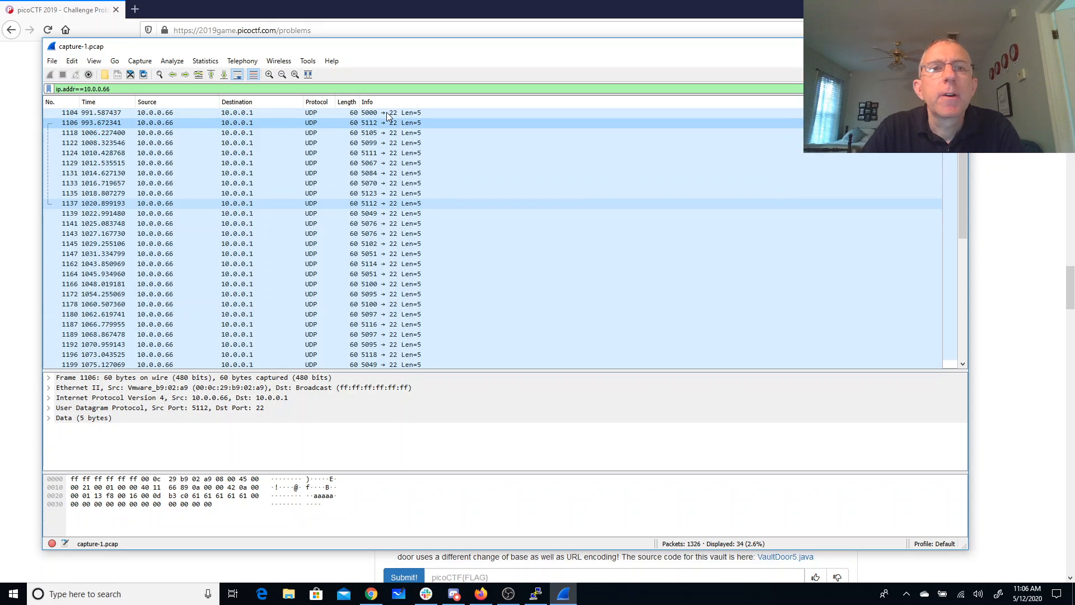
pyautogui.click(136, 9)
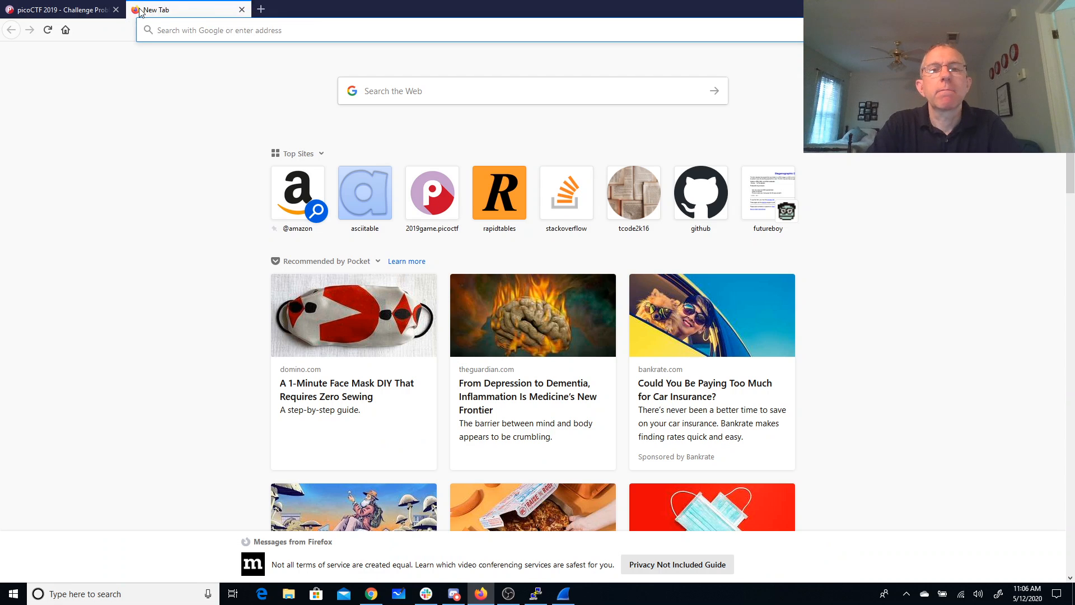
# Step: Search for a decimal to ASCII converter and load the RapidTables converter page
pyautogui.write('decimal')
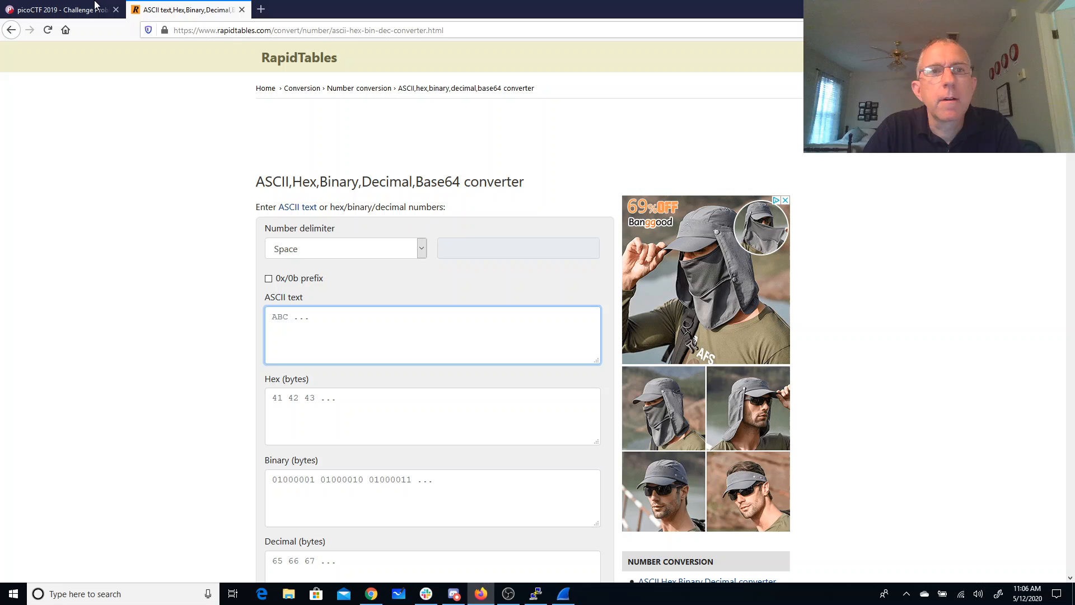
pyautogui.click(562, 593)
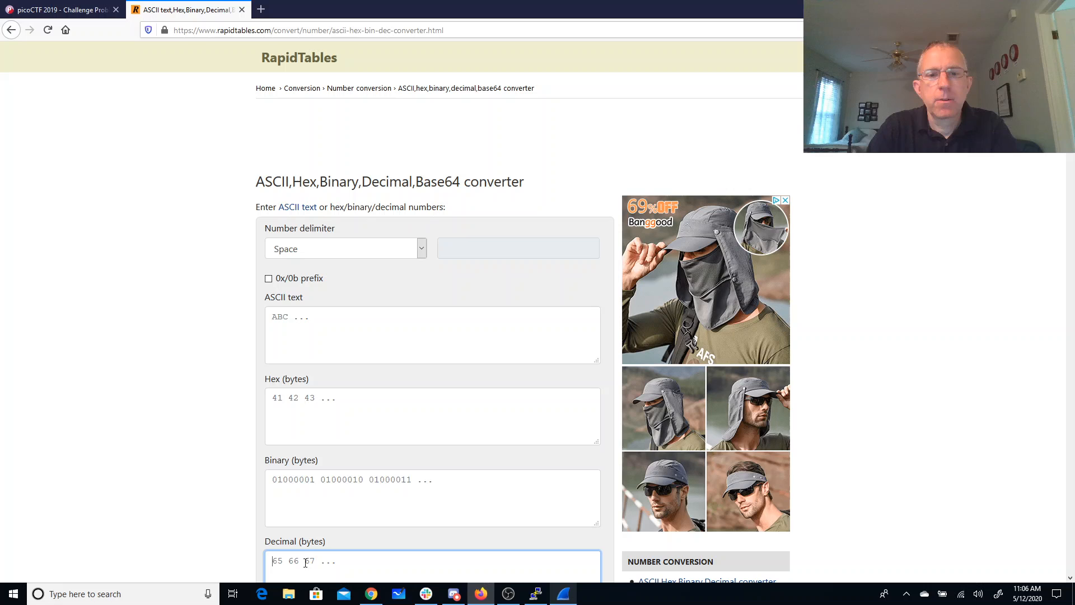
pyautogui.write('112 105 99')
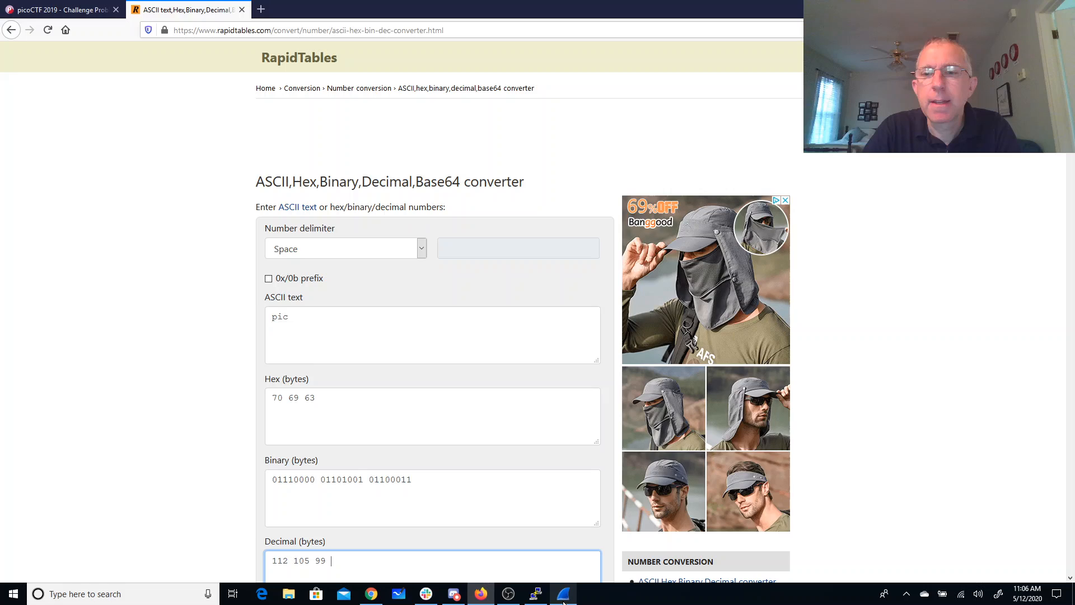
pyautogui.click(563, 594)
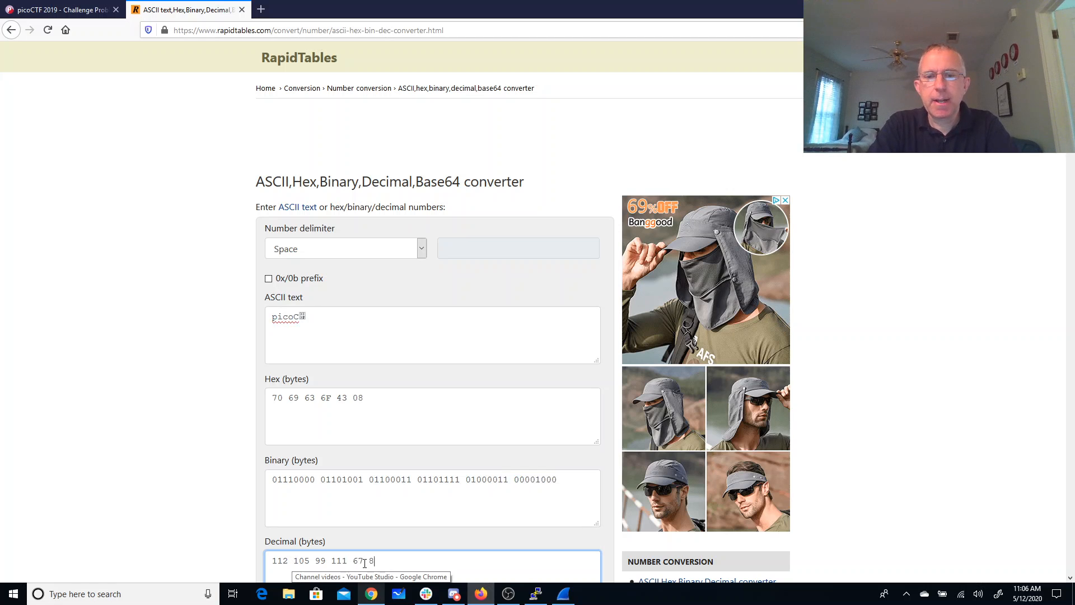
pyautogui.write('4')
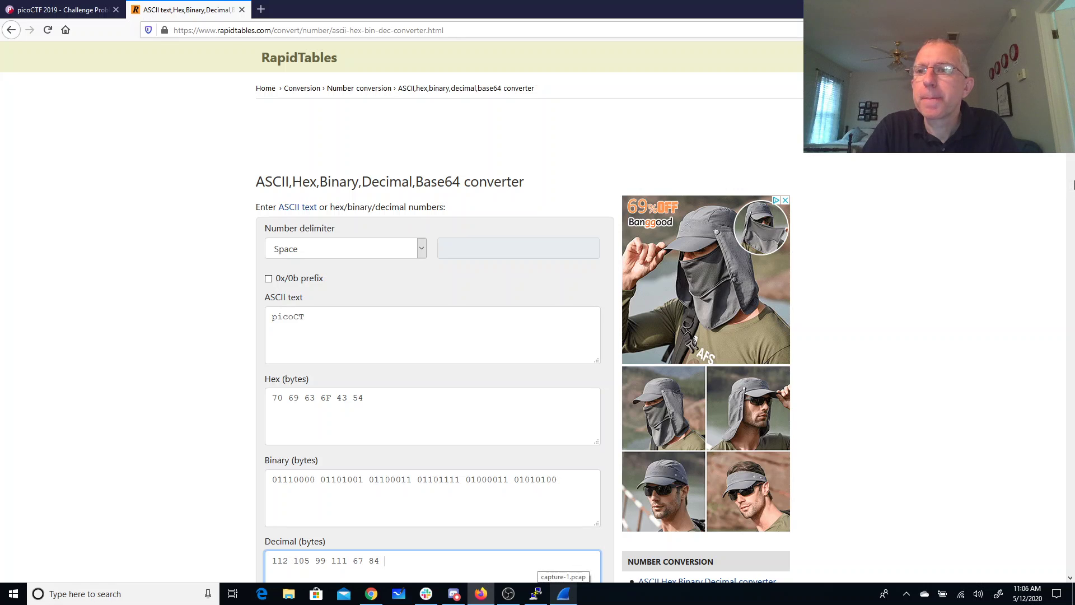
pyautogui.click(563, 594)
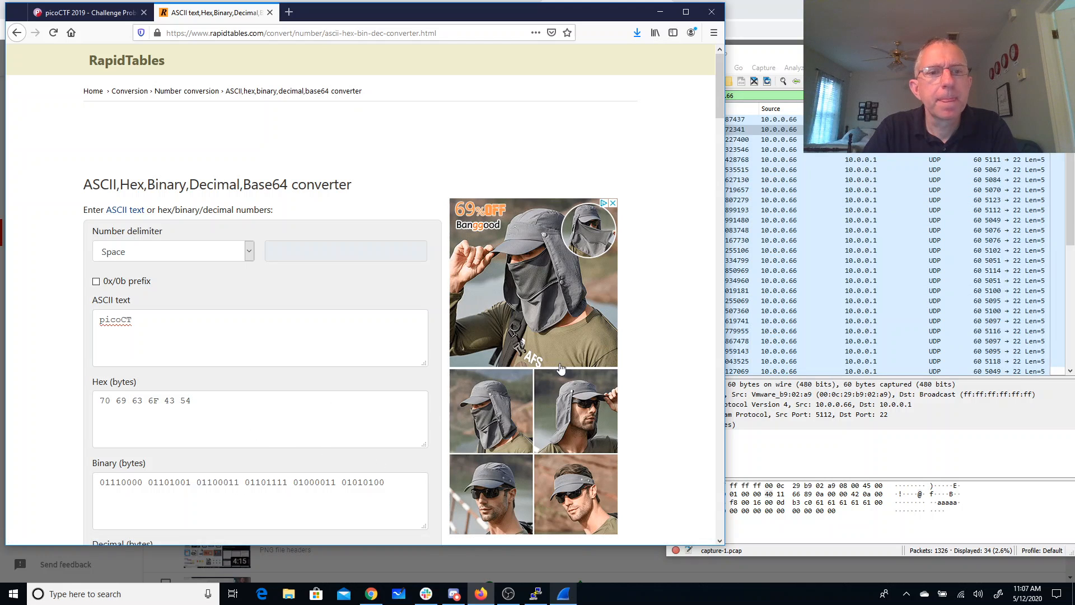
pyautogui.scroll(-3)
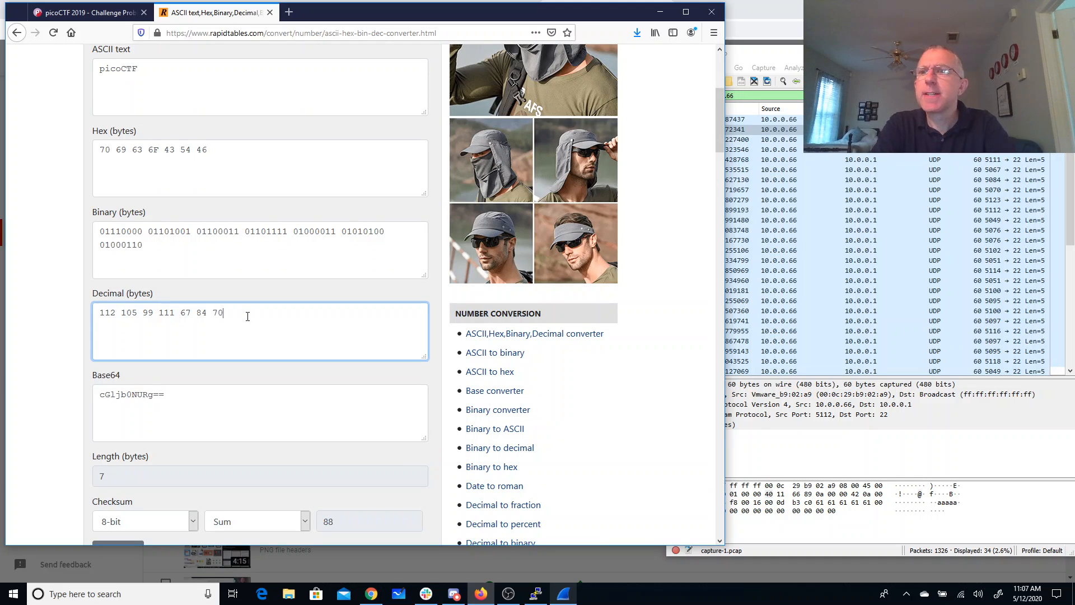
pyautogui.write('123 112 49')
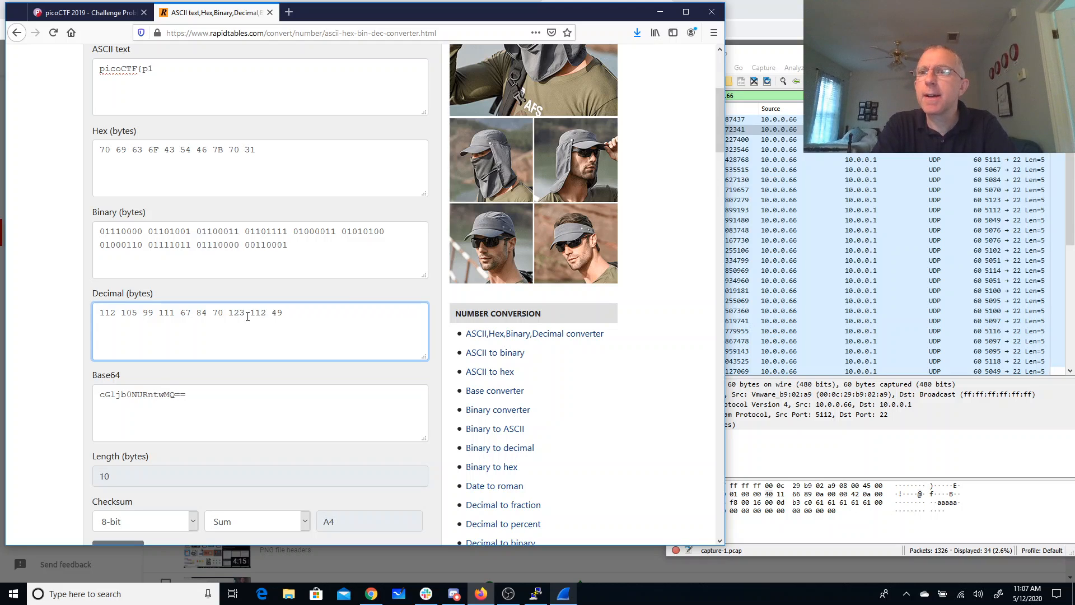
pyautogui.write('L')
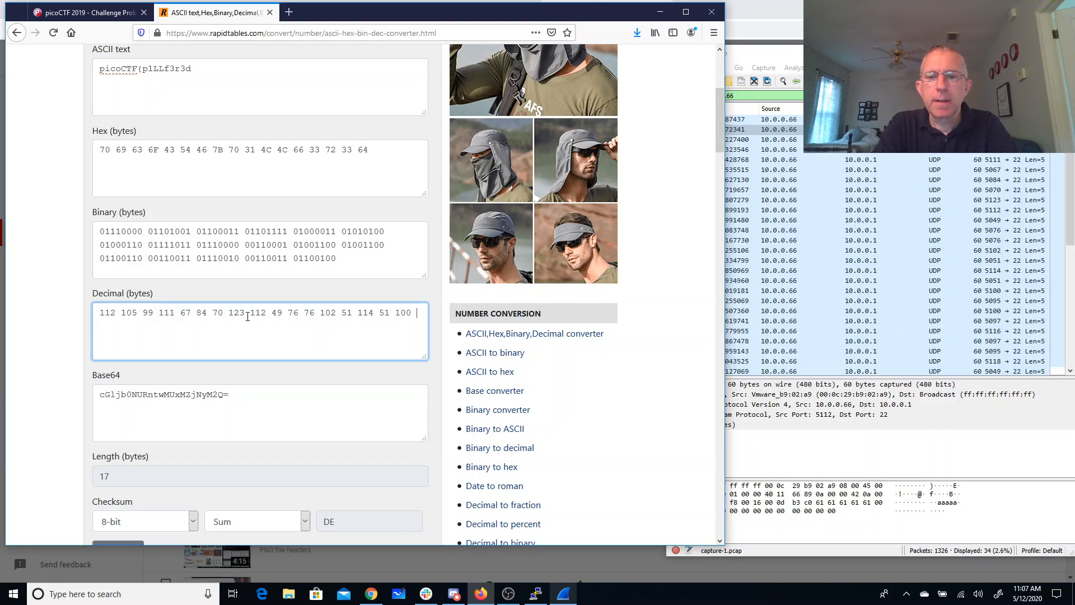
pyautogui.write('_')
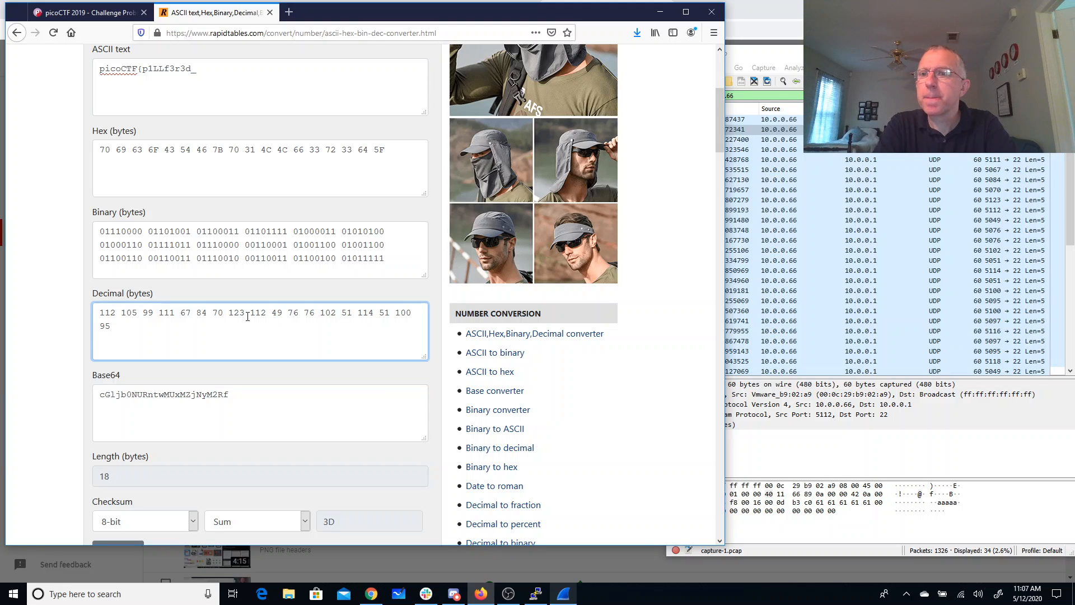
pyautogui.write('d')
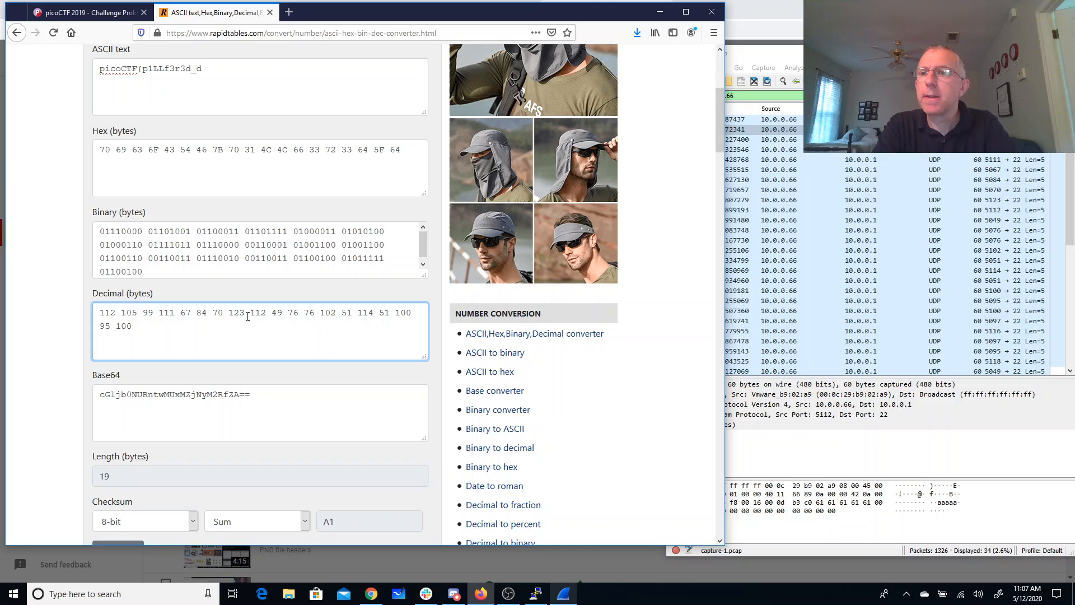
pyautogui.write('ata')
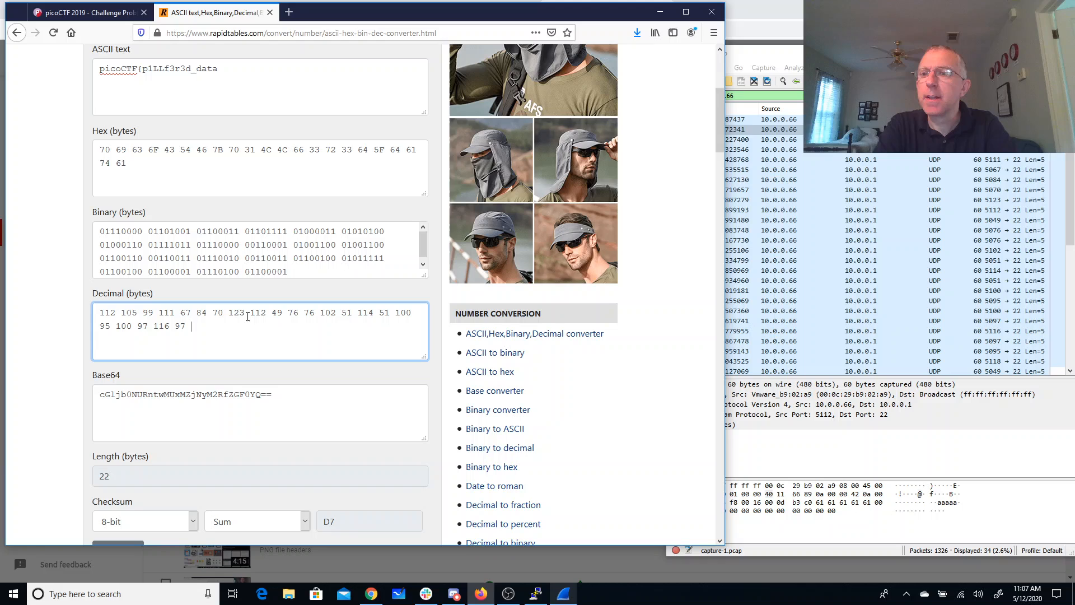
pyautogui.write('1')
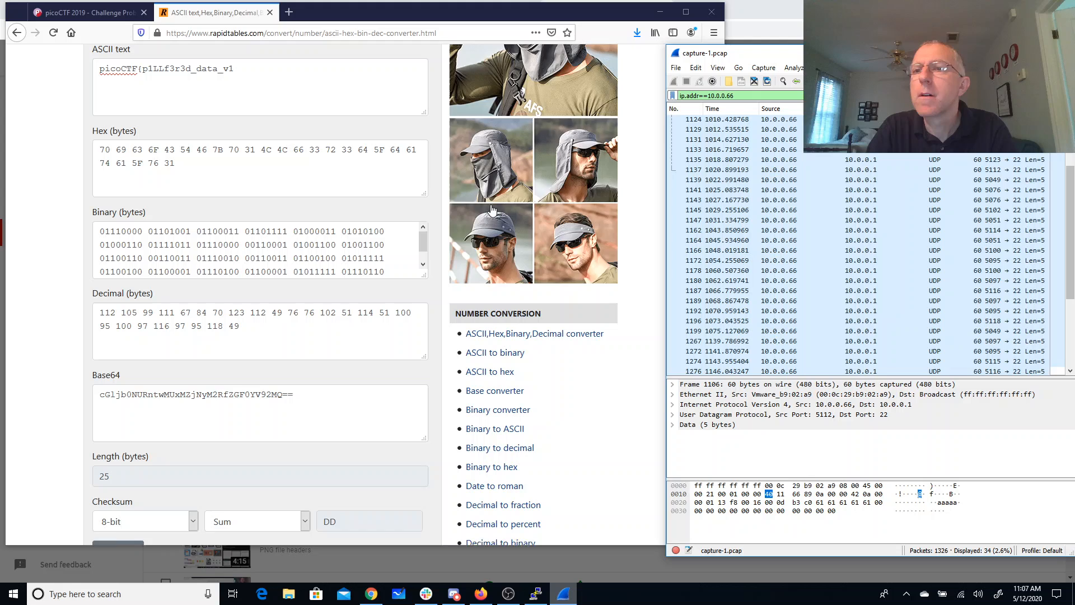
pyautogui.click(256, 72)
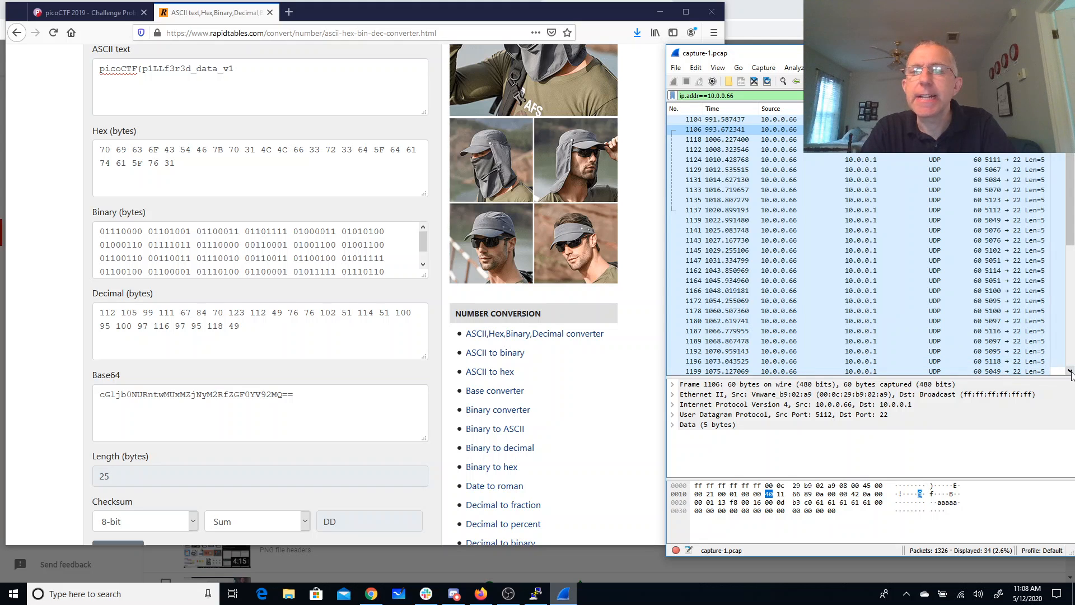
pyautogui.scroll(-3)
pyautogui.write(' 97 95 115 116 51 103 48 125')
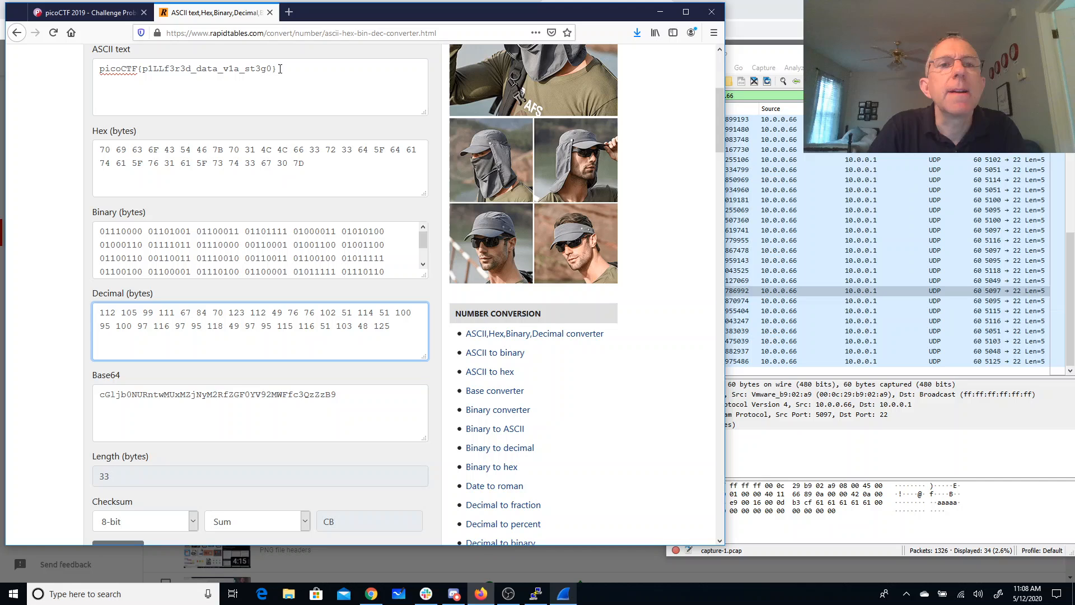
# Step: Copy the decoded flag picoCTF{p1LLf3r3d_data_v1a_st3g0} and submit it for shark on wire 2 on picoCTF
pyautogui.tripleClick(185, 69)
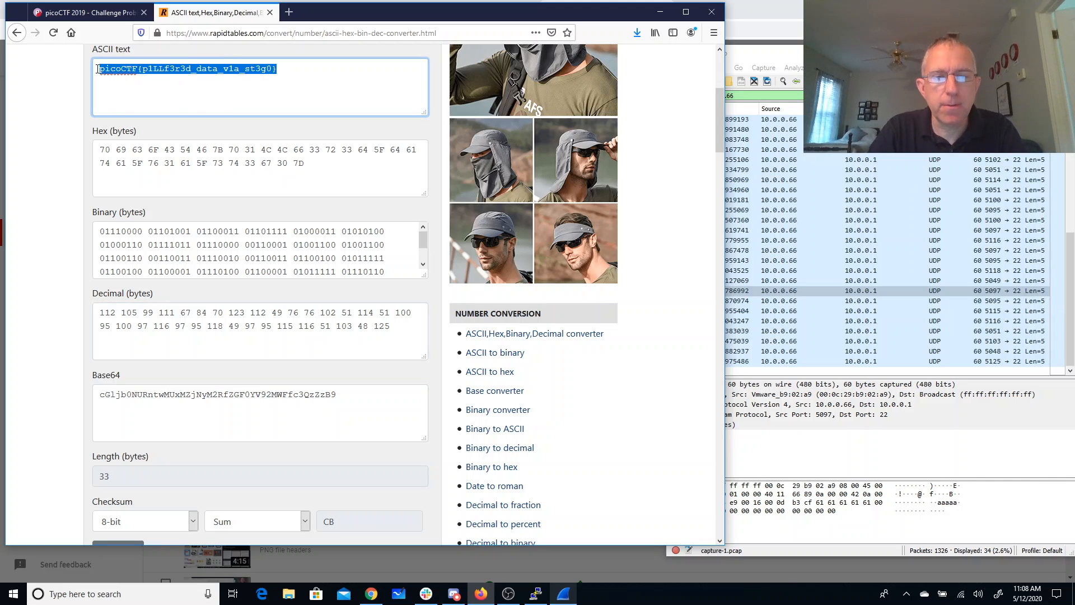
pyautogui.click(84, 13)
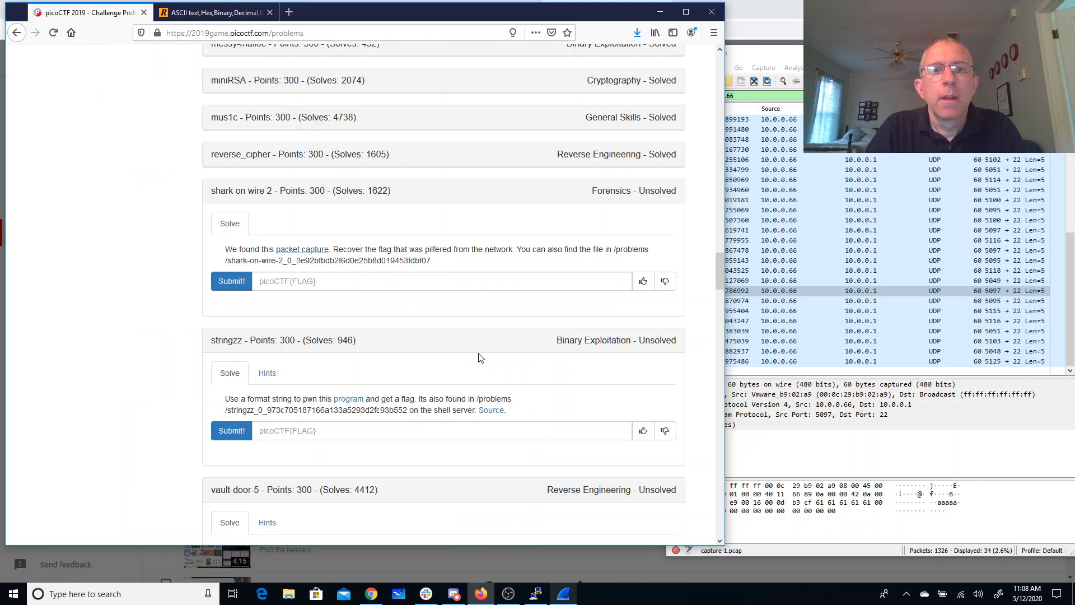
pyautogui.write('picoCTF{p1LLf3r3d_data_v1a_st3g0}')
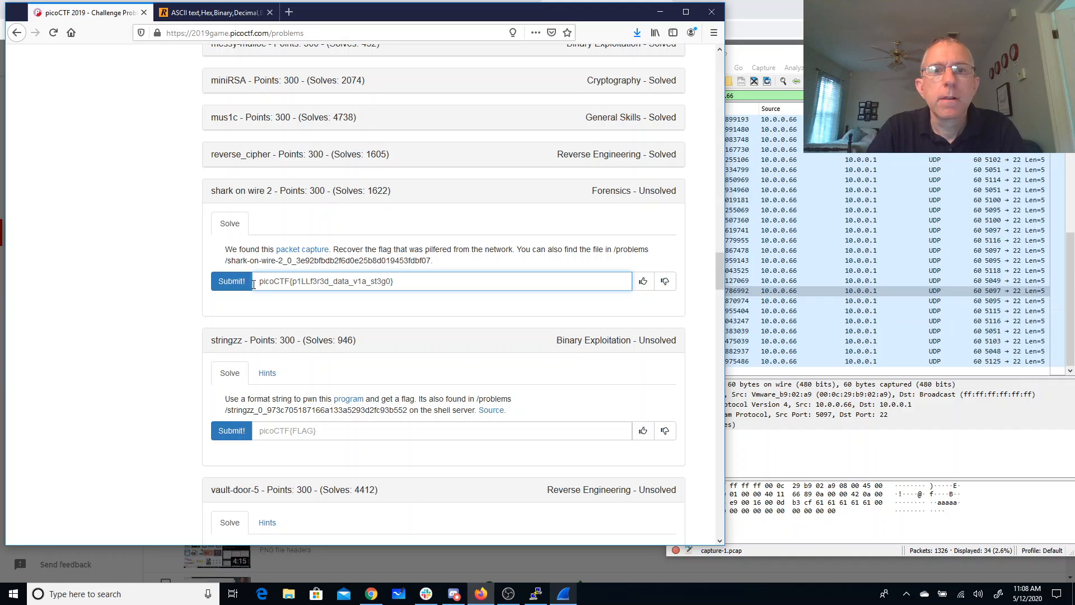
pyautogui.click(230, 281)
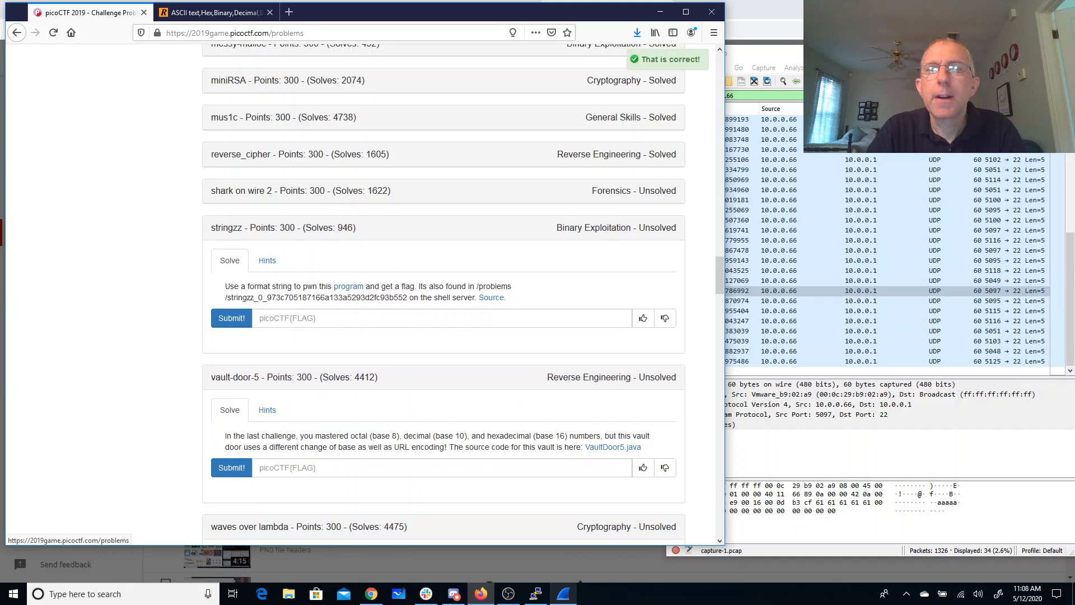